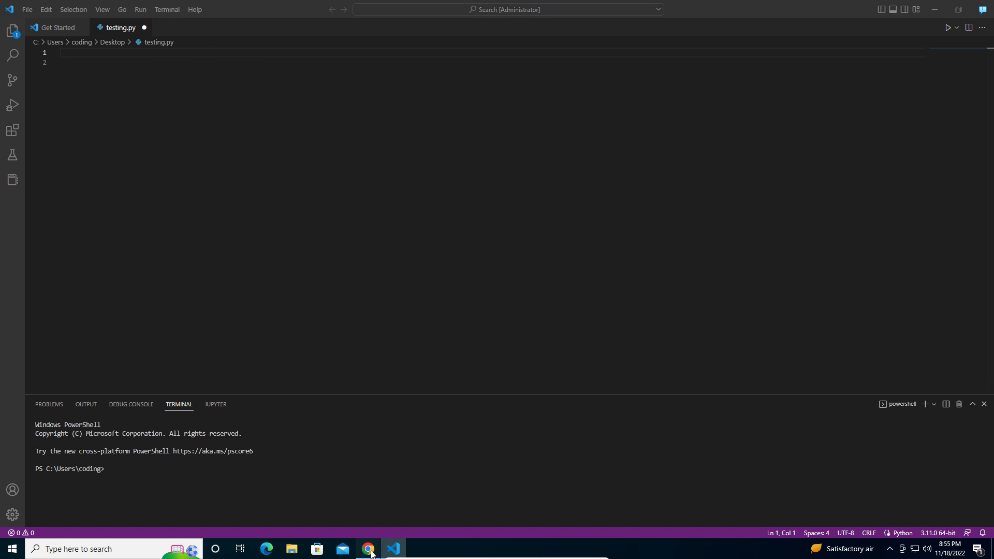
Review the LockWorkStation page's syntax, remarks and User32.dll requirement, ending back at the top
{"action": "left_click", "coordinate": [368, 548]}
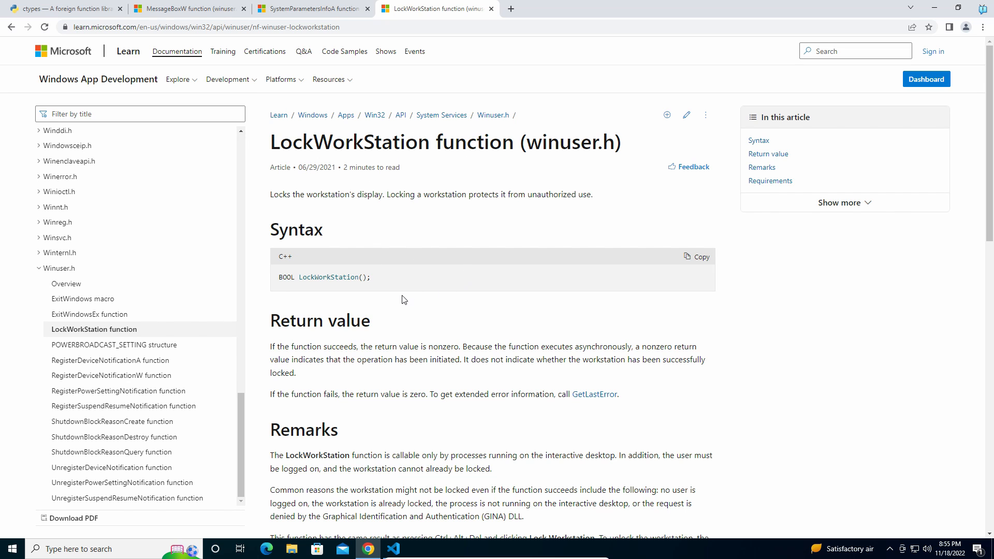
{"action": "scroll", "scroll_direction": "down", "scroll_amount": 3}
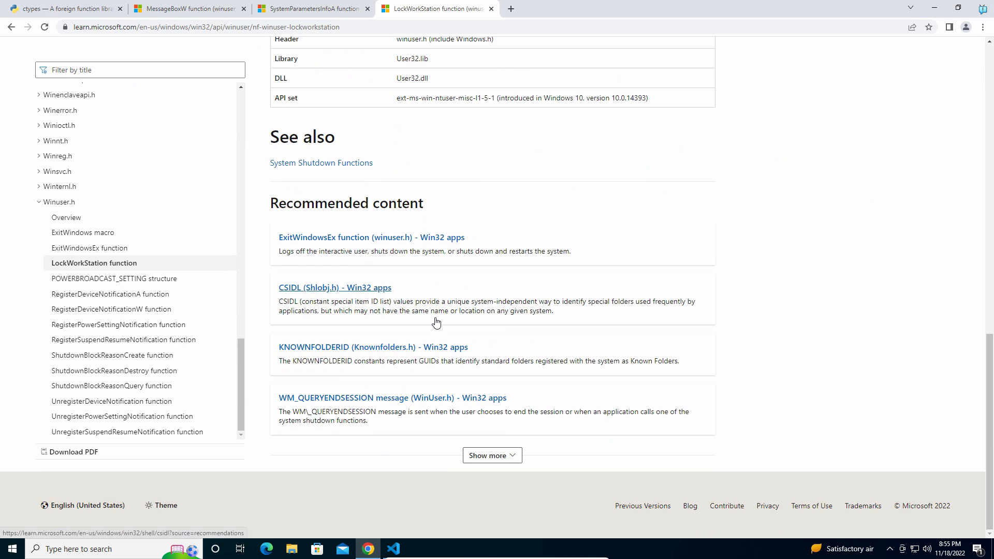
{"action": "scroll", "scroll_direction": "up", "scroll_amount": 3}
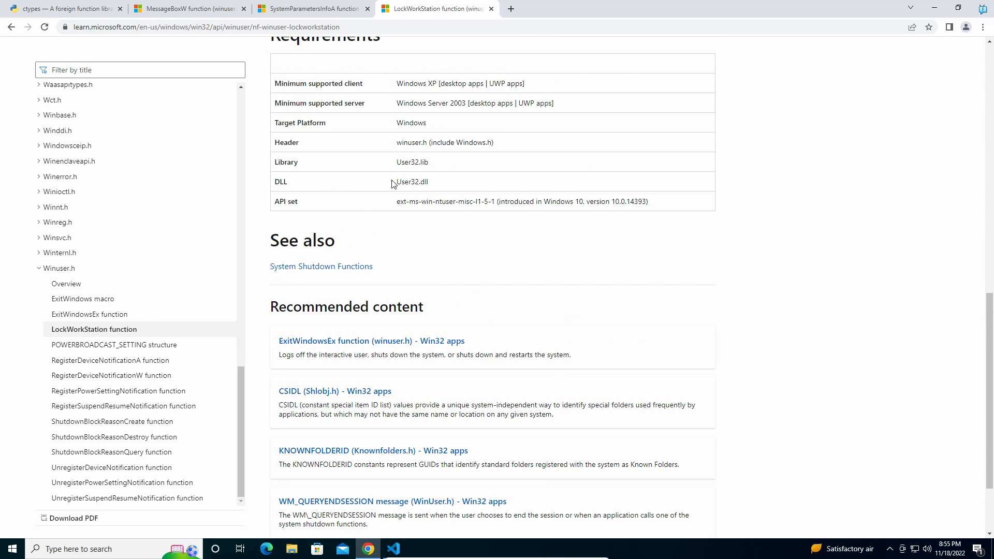
{"action": "mouse_move", "coordinate": [454, 231]}
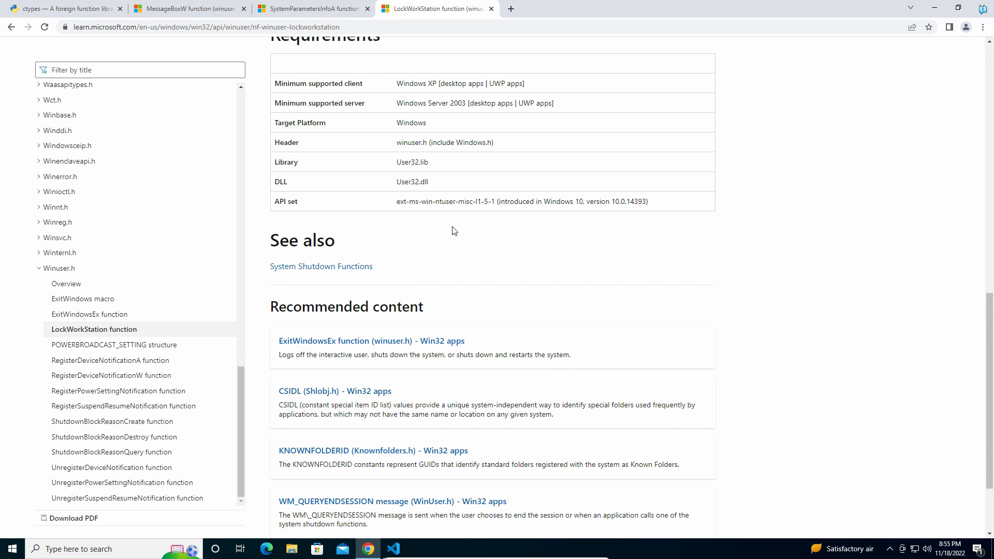
{"action": "scroll", "scroll_direction": "up", "scroll_amount": 3}
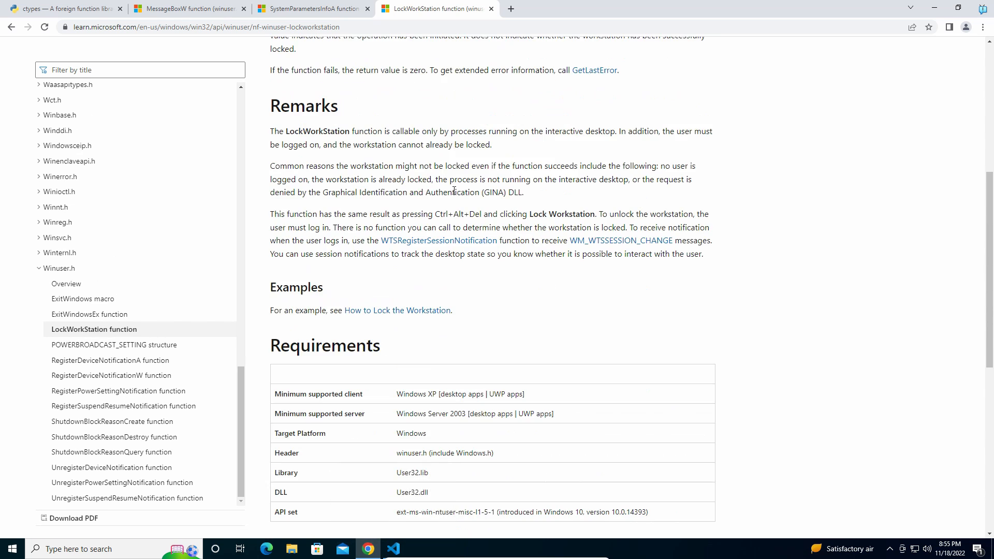
{"action": "scroll", "scroll_direction": "up", "scroll_amount": 3}
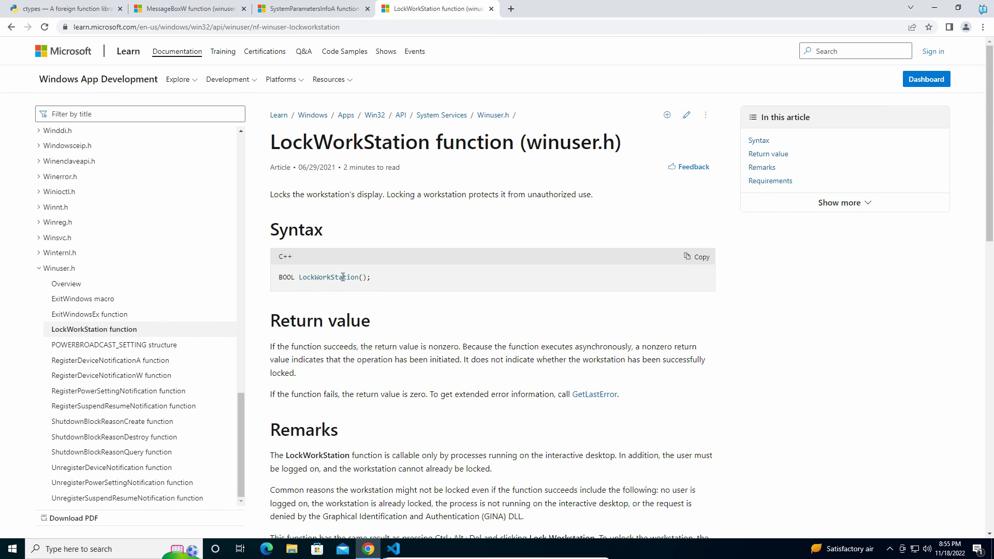
{"action": "mouse_move", "coordinate": [394, 555]}
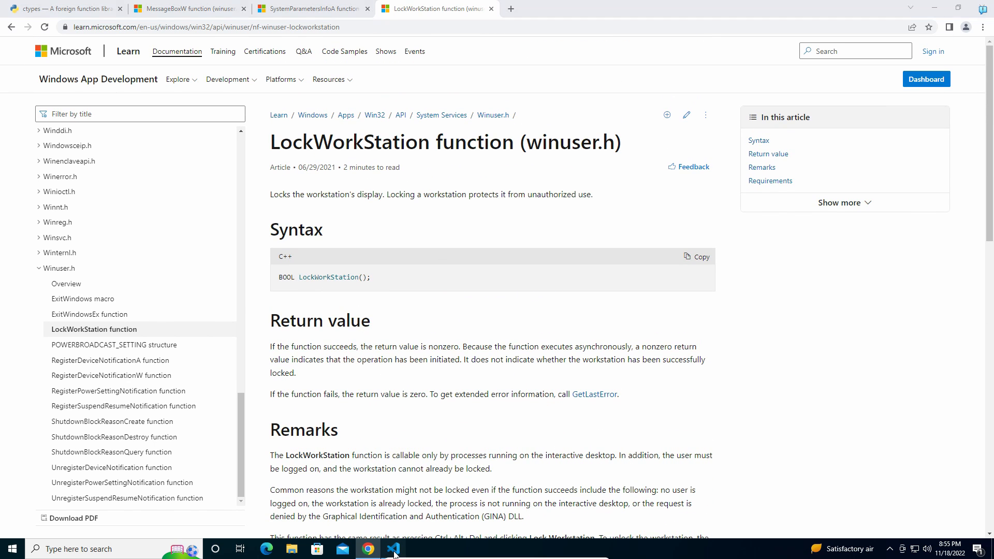
Write import ctypes and start the call ctypes.windll.user32. in testing.py
{"action": "left_click", "coordinate": [393, 548]}
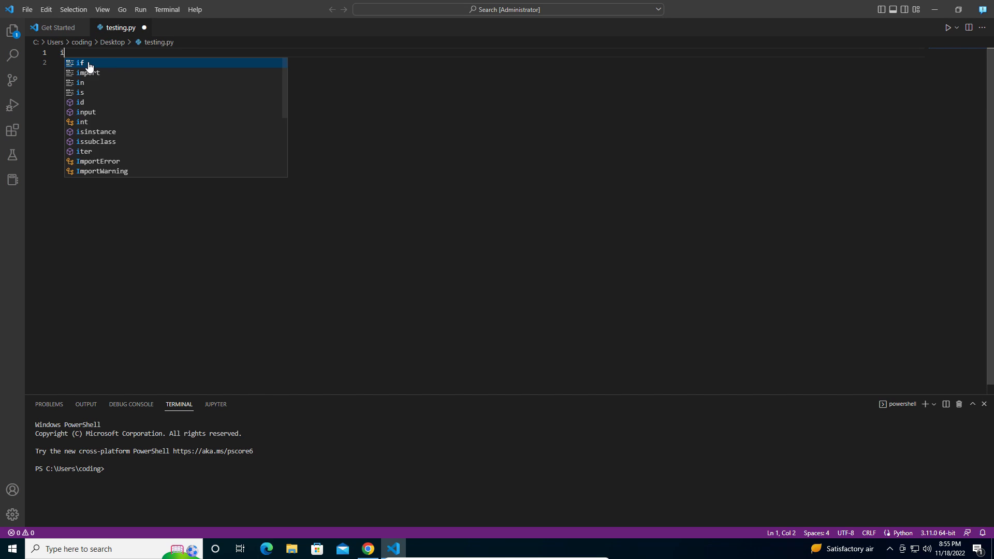
{"action": "type", "text": "mport ctype"}
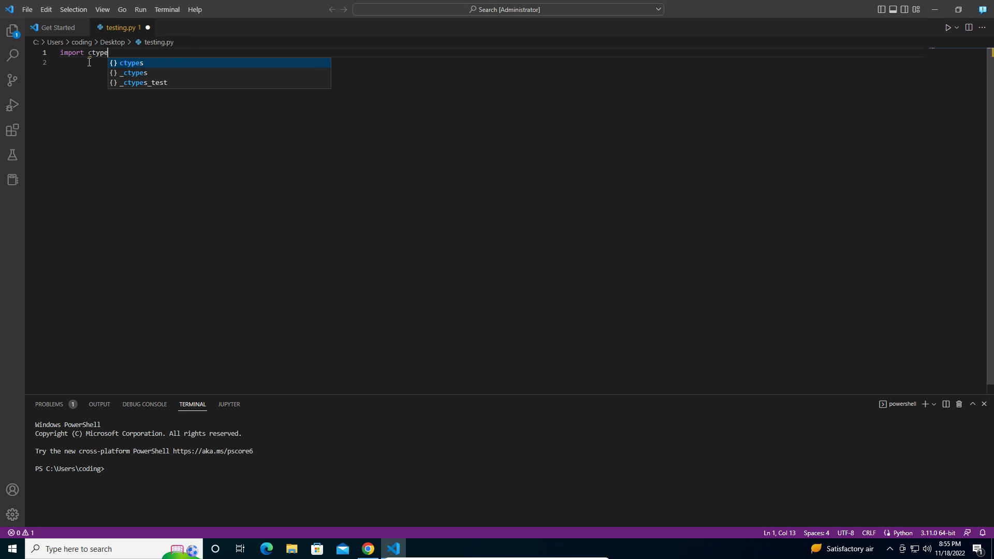
{"action": "key", "text": "Enter"}
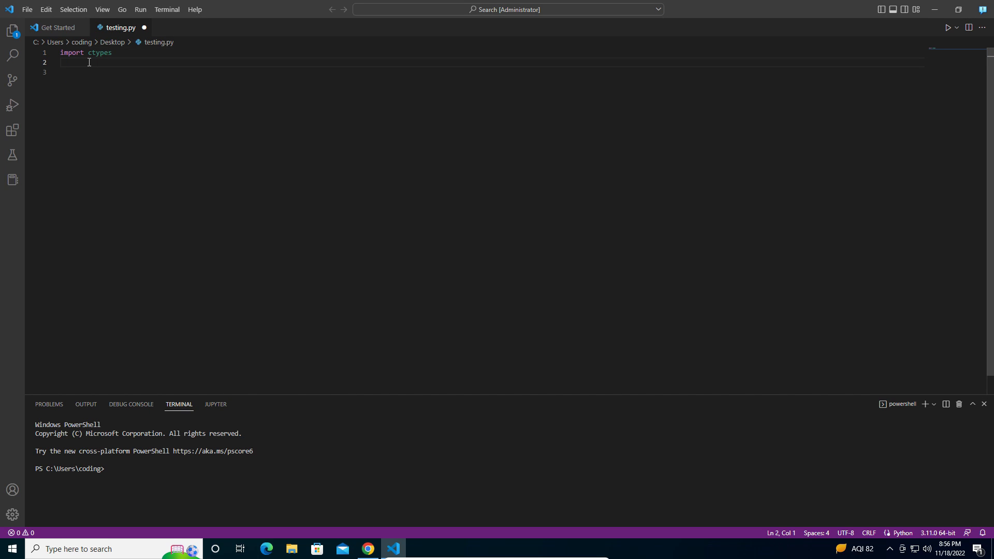
{"action": "type", "text": "ctypes.wind"}
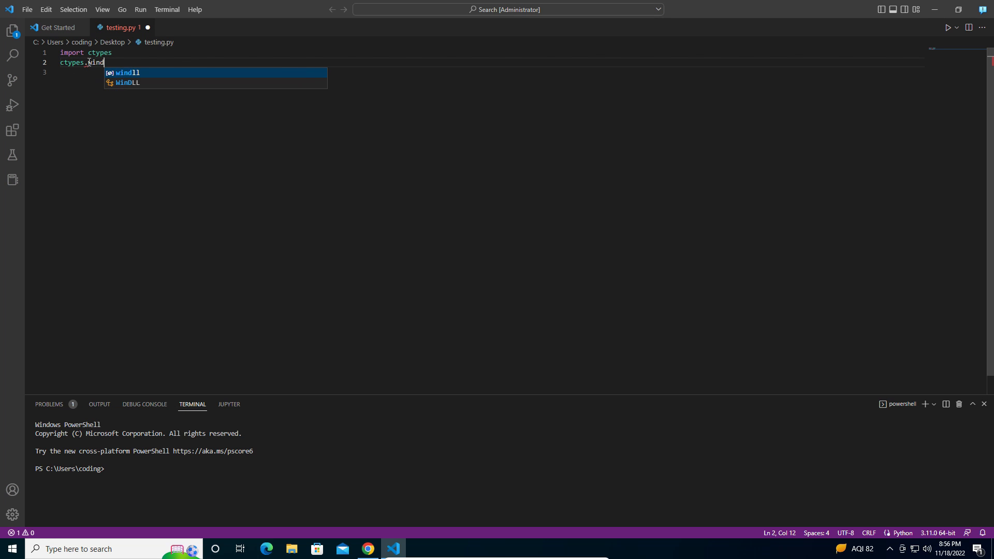
{"action": "type", "text": "ll.user"}
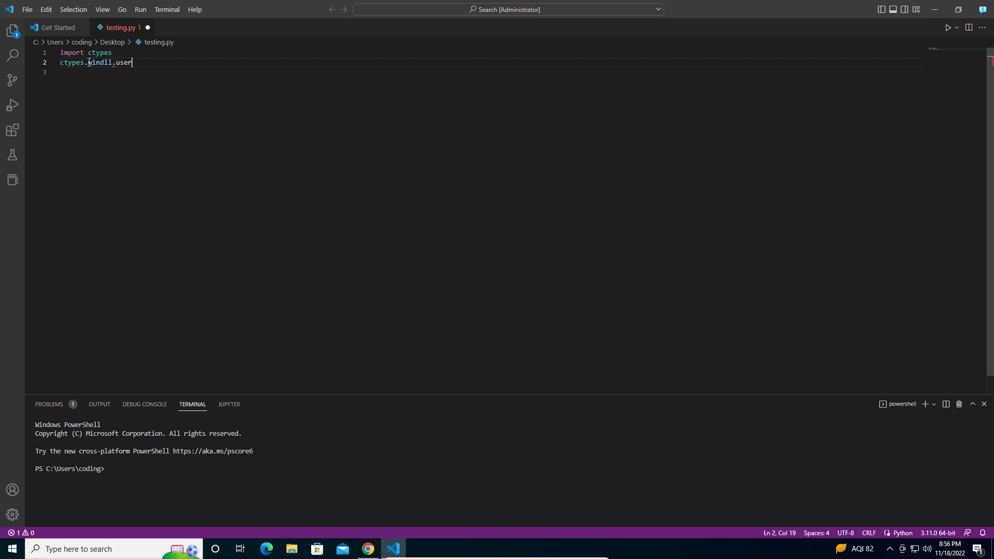
{"action": "type", "text": "32."}
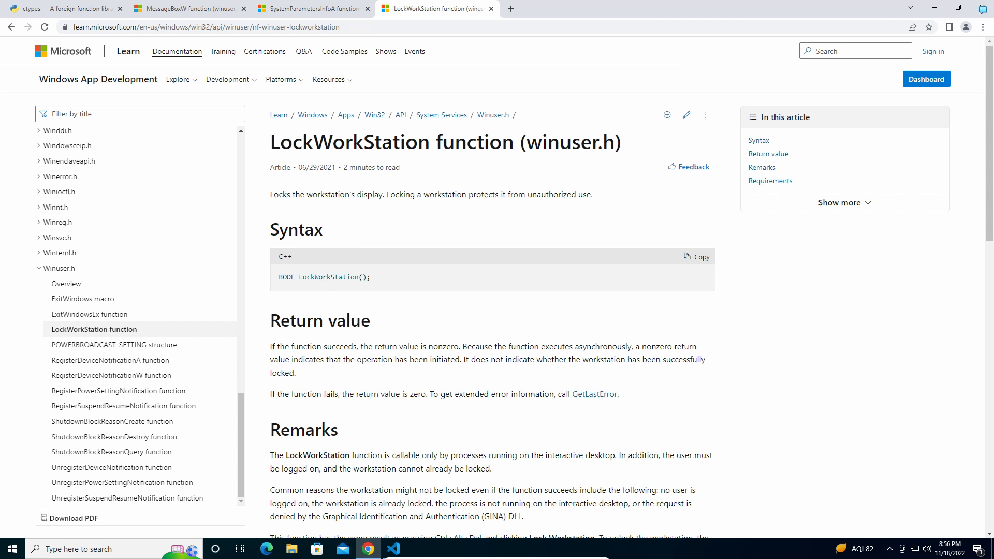
Complete the call as ctypes.windll.user32.LockWorkStation() using the name from the docs
{"action": "double_click", "coordinate": [328, 277]}
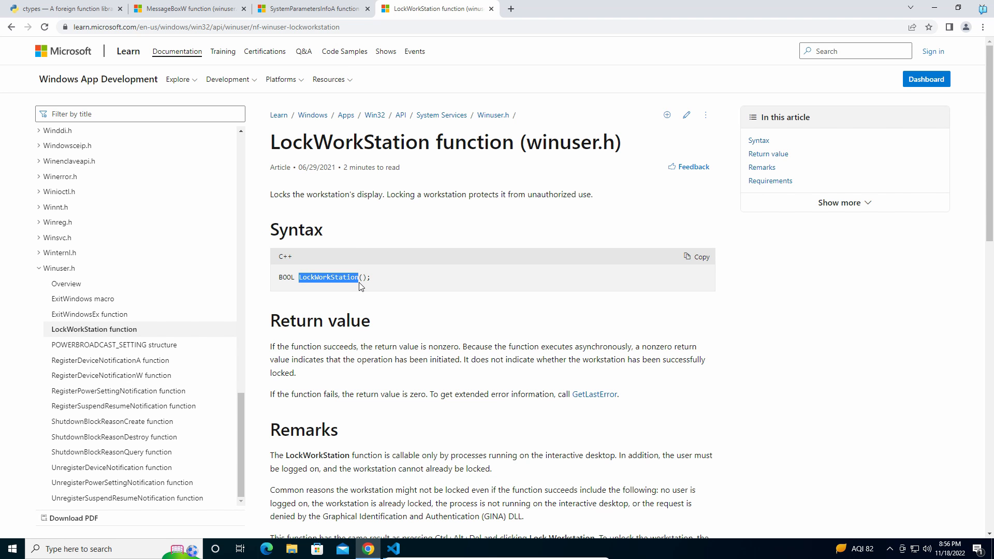
{"action": "left_click", "coordinate": [394, 548]}
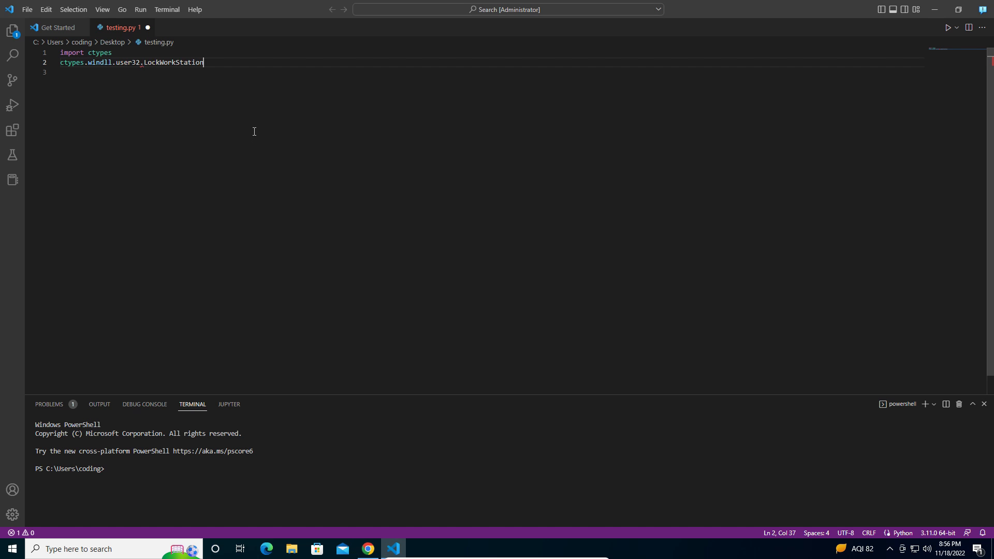
{"action": "type", "text": "()"}
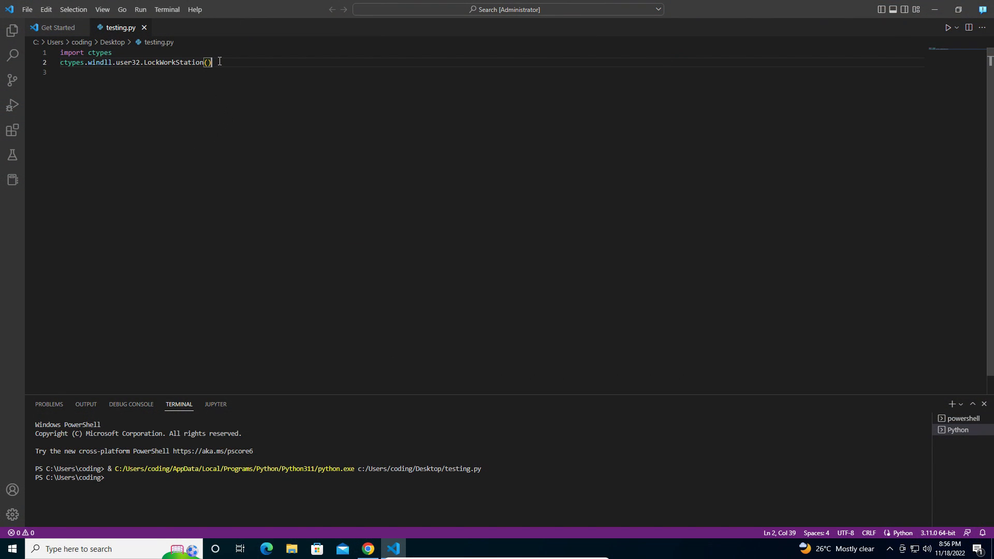
Remove the LockWorkStation() call from line 2, leaving ctypes.windll.user32. behind
{"action": "key", "text": "Ctrl+a"}
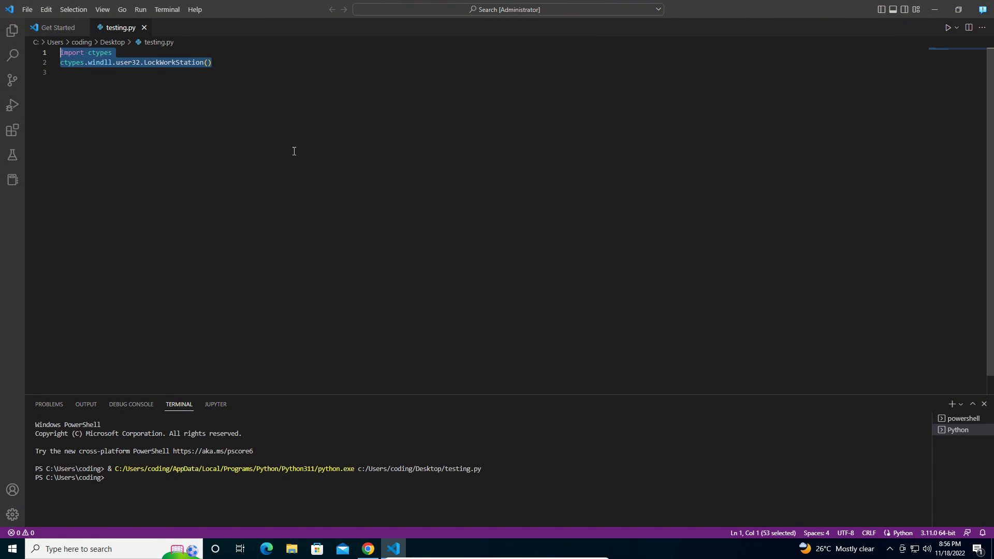
{"action": "left_click", "coordinate": [234, 62]}
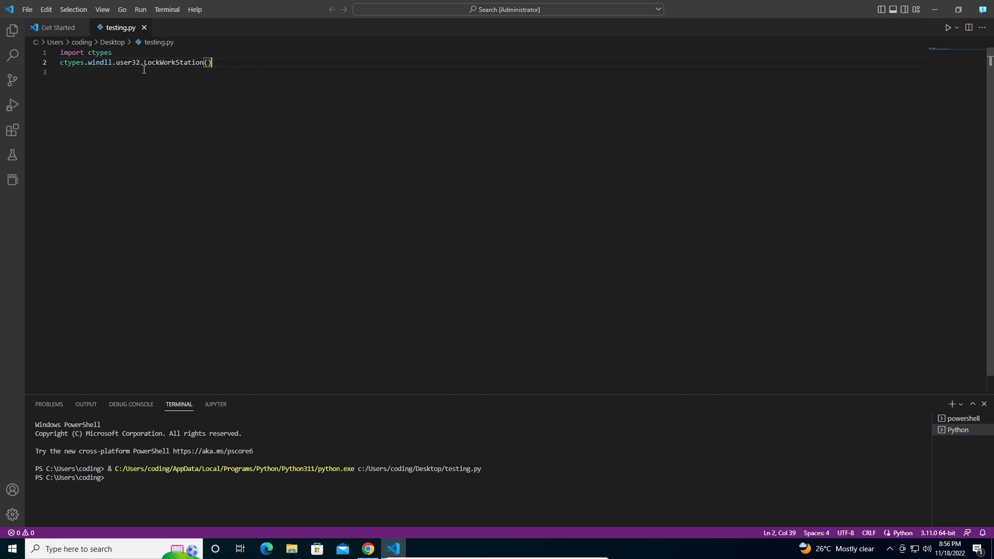
{"action": "mouse_move", "coordinate": [178, 86]}
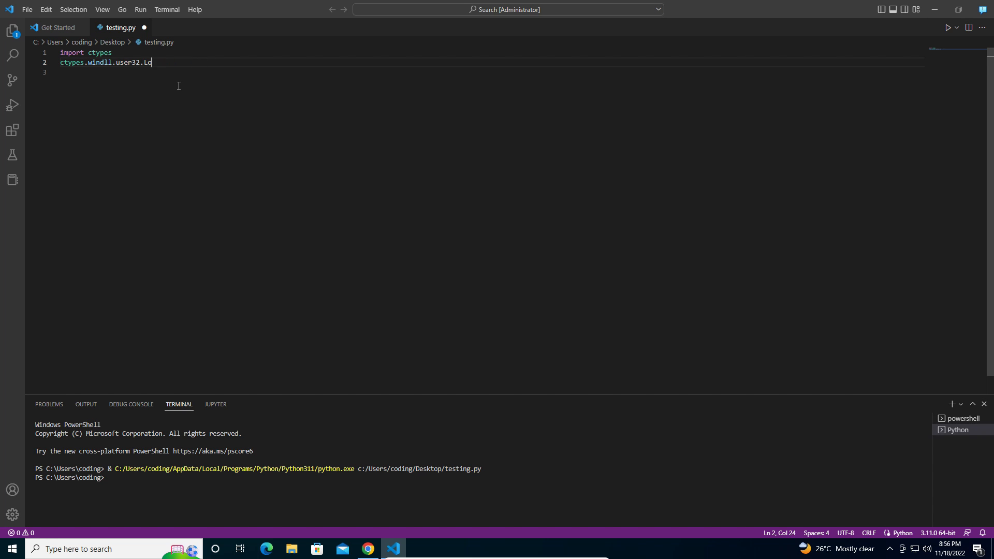
{"action": "key", "text": "Backspace"}
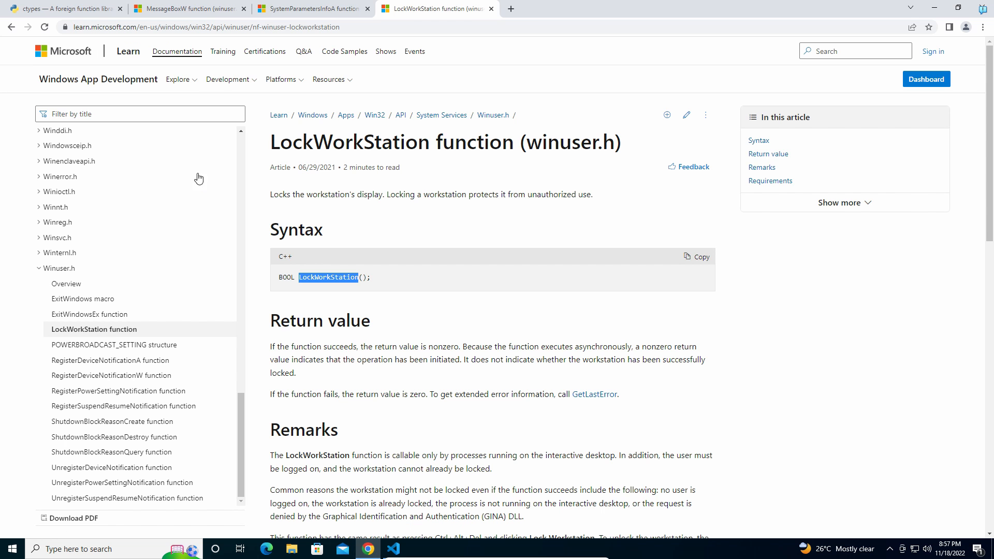
Read through the MessageBoxW documentation, checking back against testing.py between passes
{"action": "left_click", "coordinate": [187, 9]}
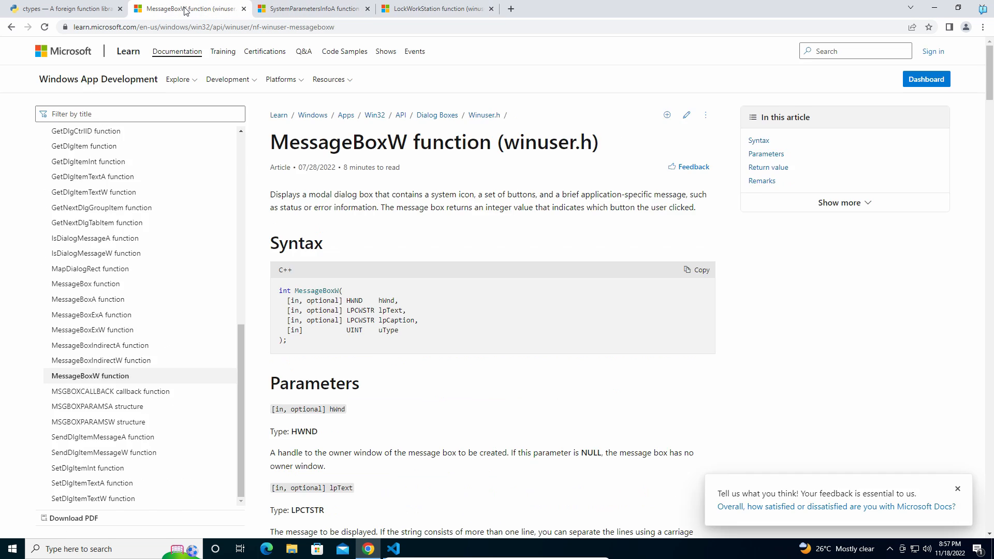
{"action": "mouse_move", "coordinate": [335, 294]}
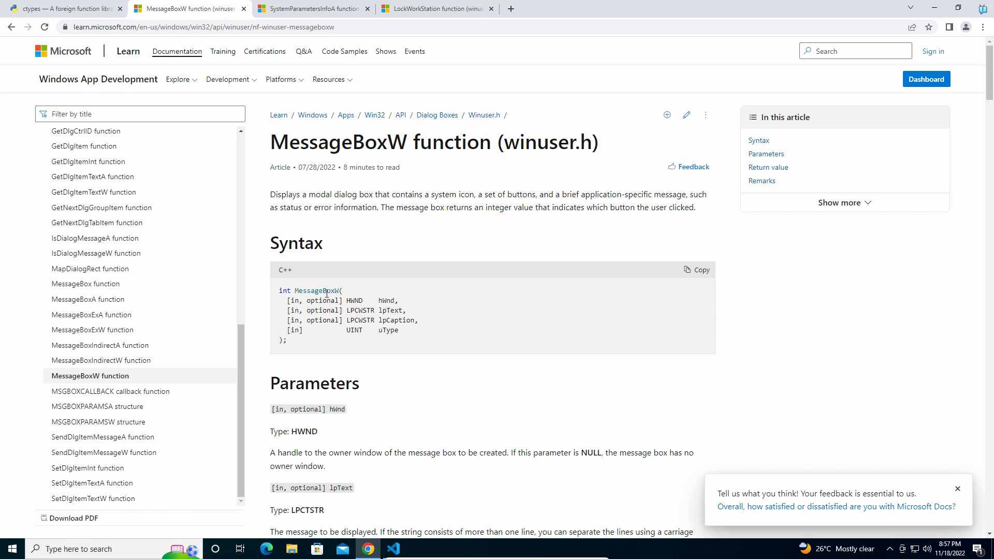
{"action": "left_click", "coordinate": [393, 548]}
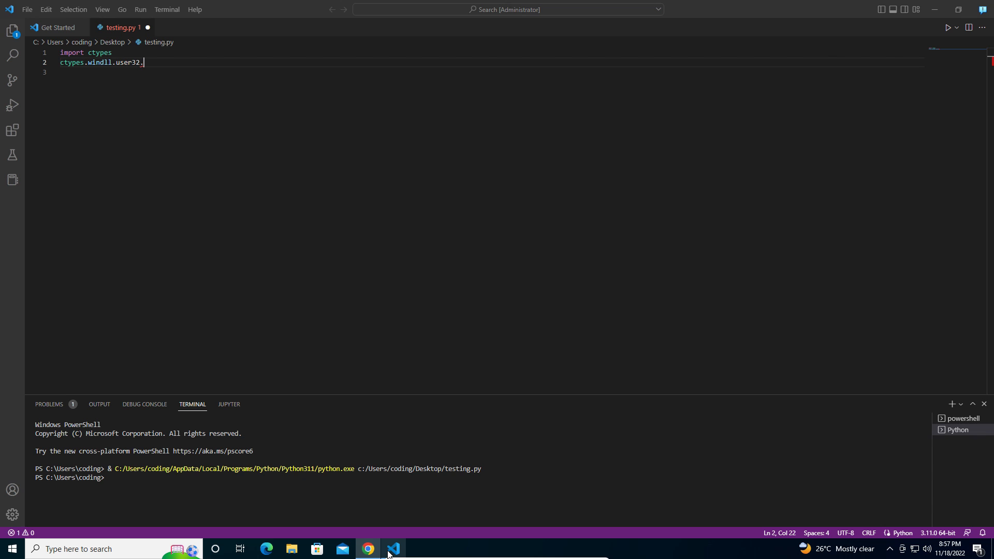
{"action": "left_click", "coordinate": [368, 549]}
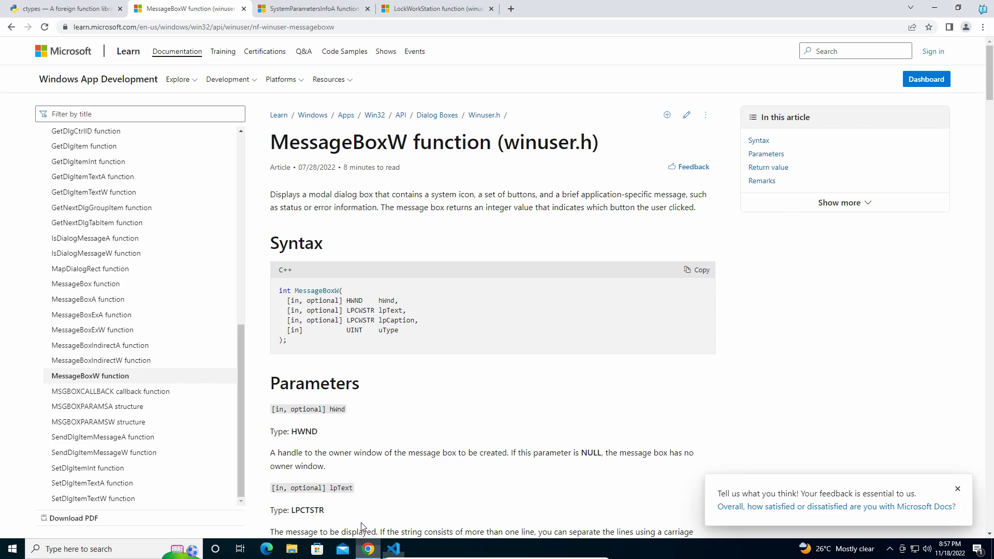
{"action": "scroll", "scroll_direction": "down", "scroll_amount": 3}
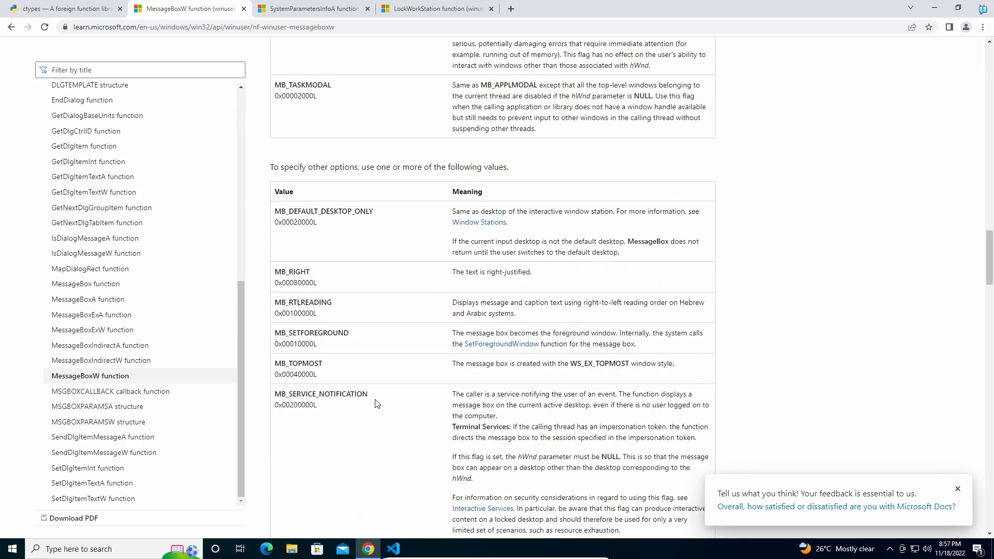
{"action": "scroll", "scroll_direction": "down", "scroll_amount": 3}
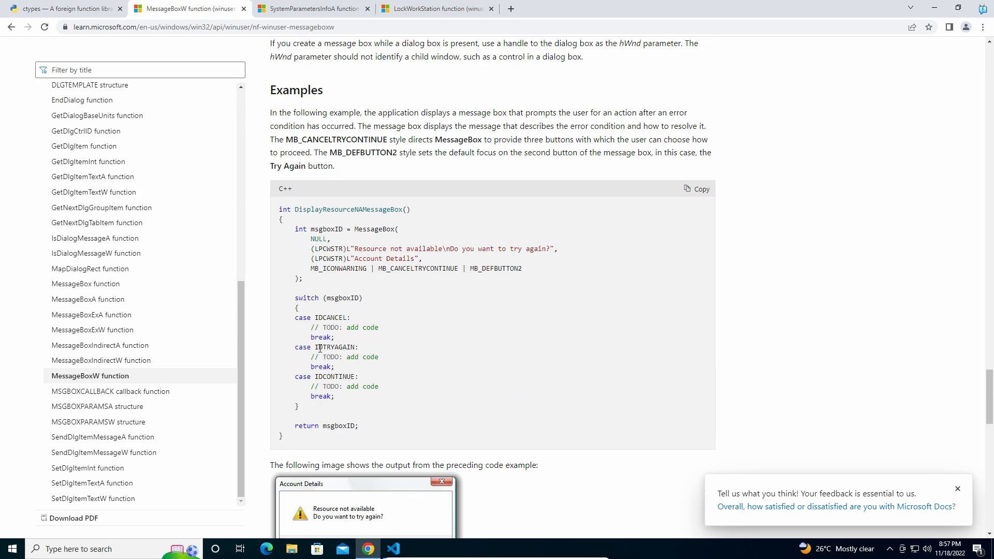
{"action": "scroll", "scroll_direction": "down", "scroll_amount": 3}
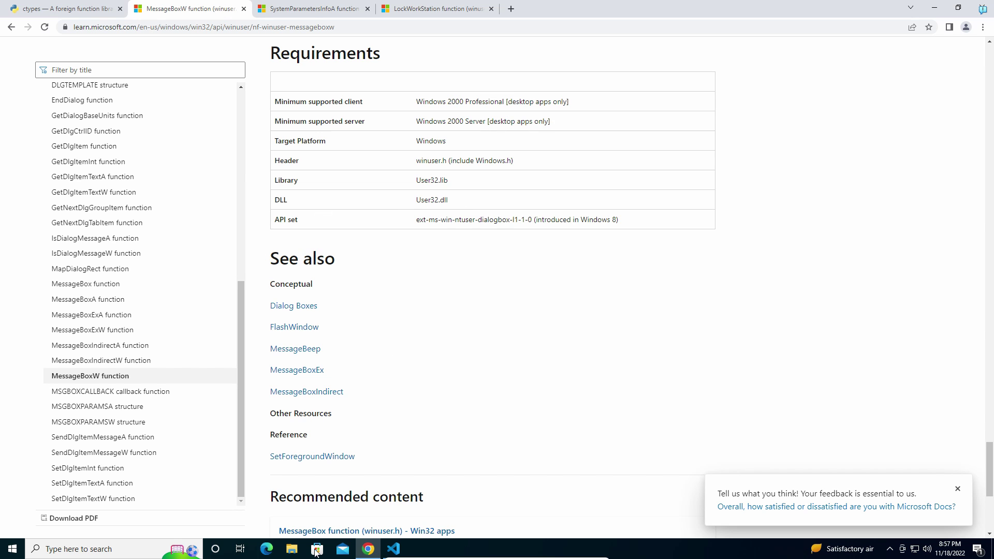
{"action": "left_click", "coordinate": [393, 548]}
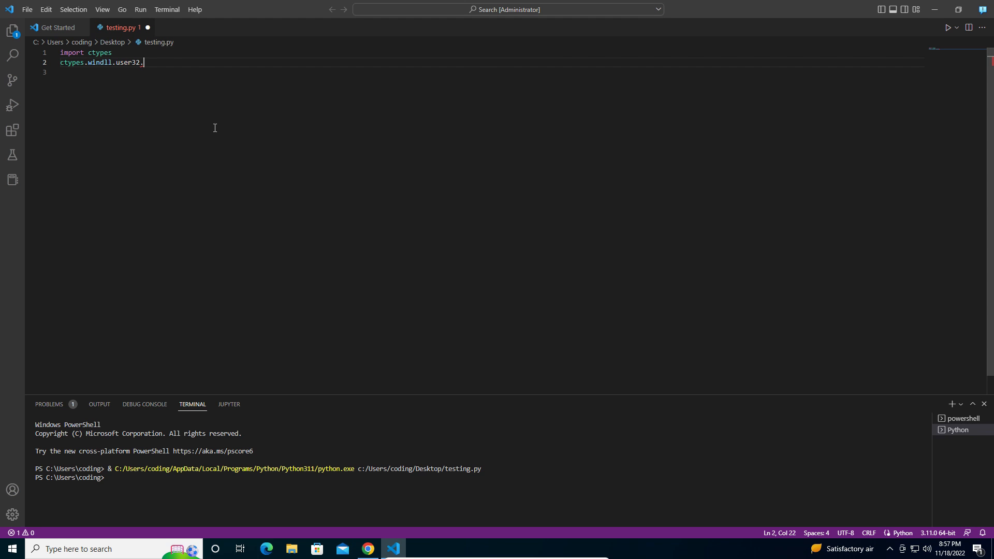
{"action": "left_click", "coordinate": [368, 549]}
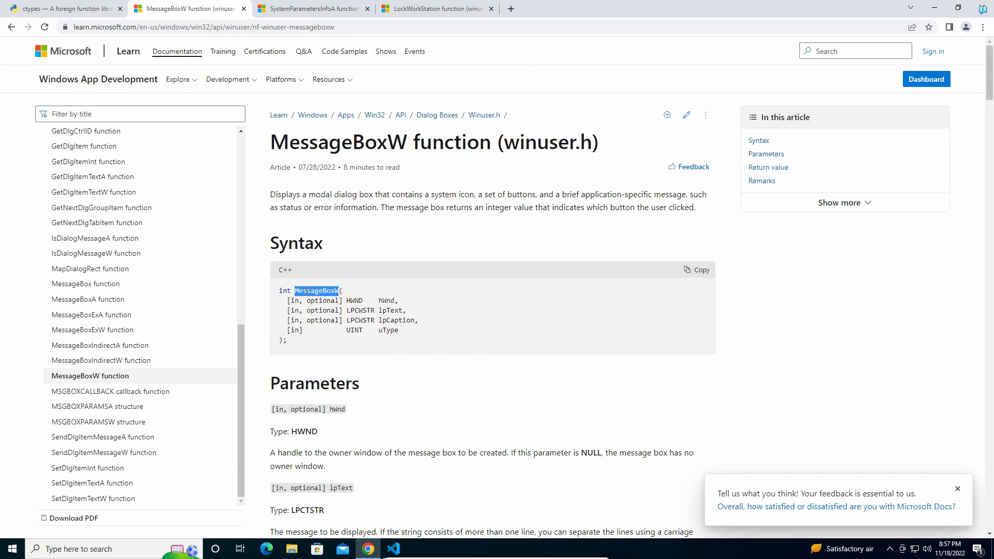
Make line 2 call MessageBoxW(None,"hello world","notification",0)
{"action": "left_click", "coordinate": [394, 548]}
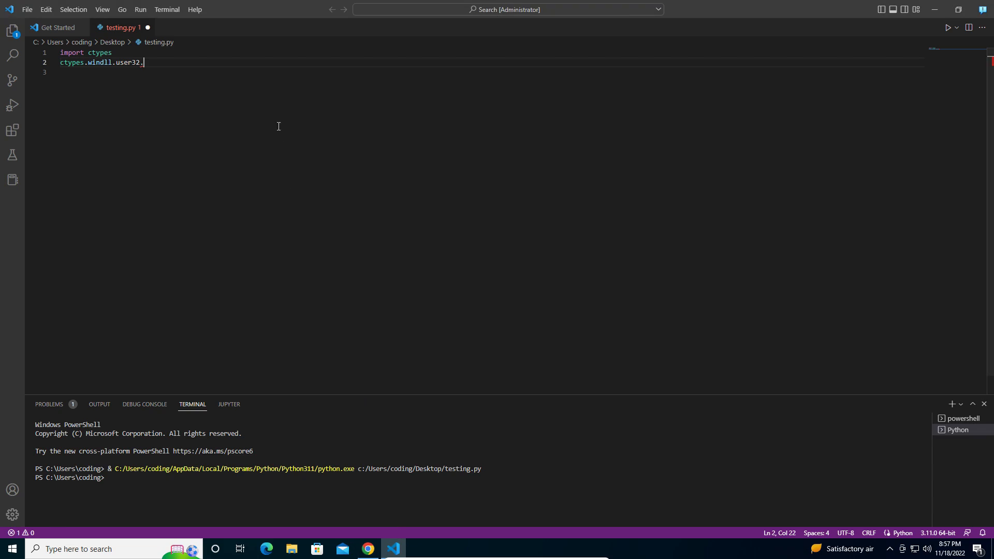
{"action": "type", "text": "MessageBoxW"}
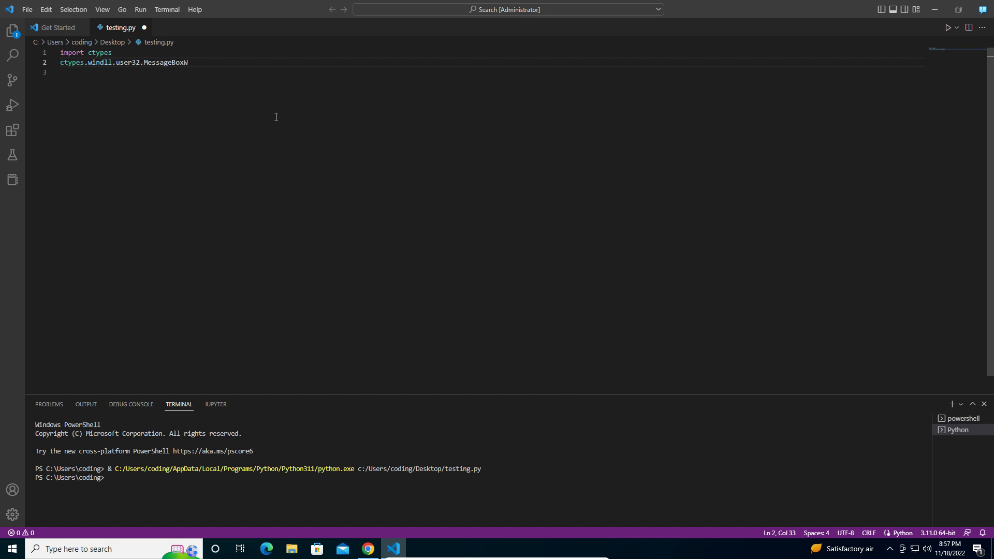
{"action": "type", "text": "()"}
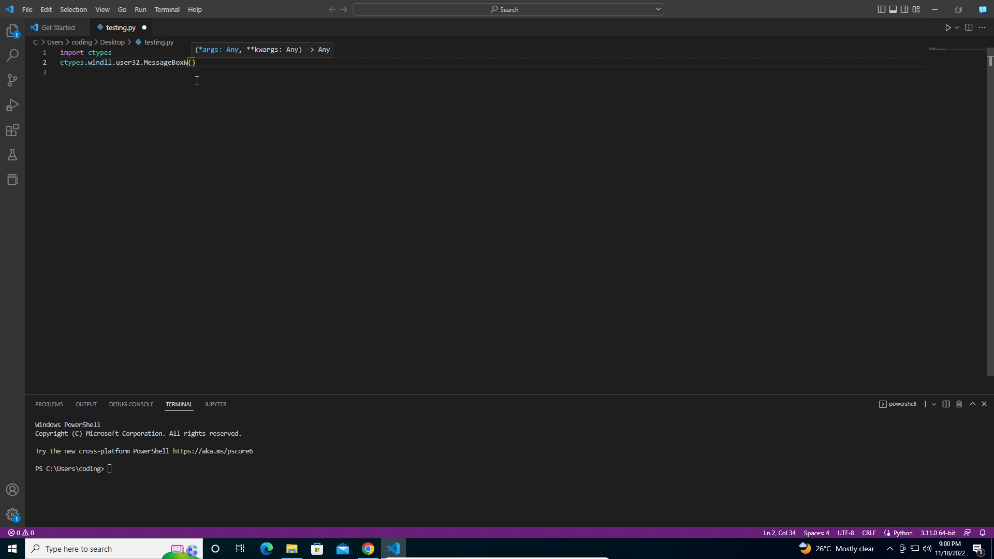
{"action": "mouse_move", "coordinate": [276, 106]}
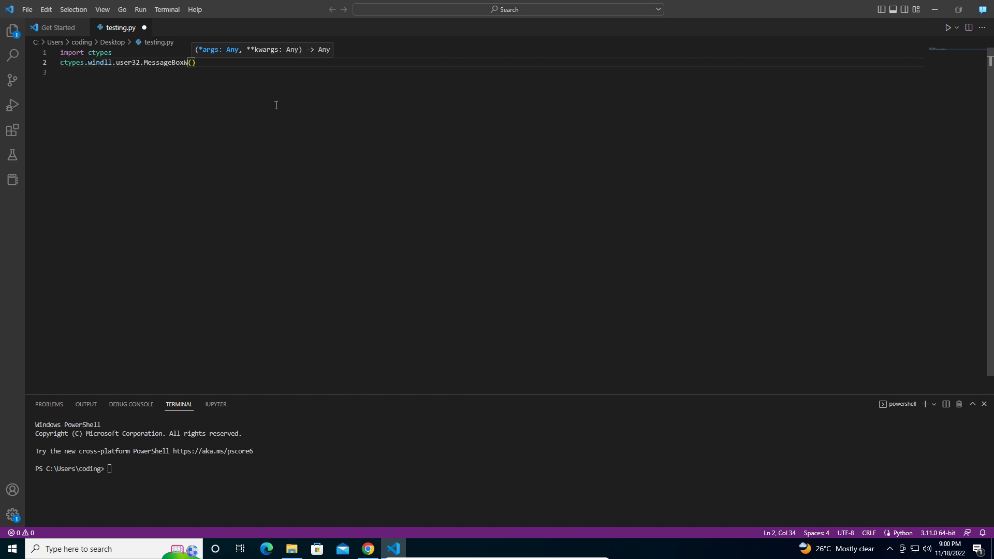
{"action": "type", "text": "None,\"hello"}
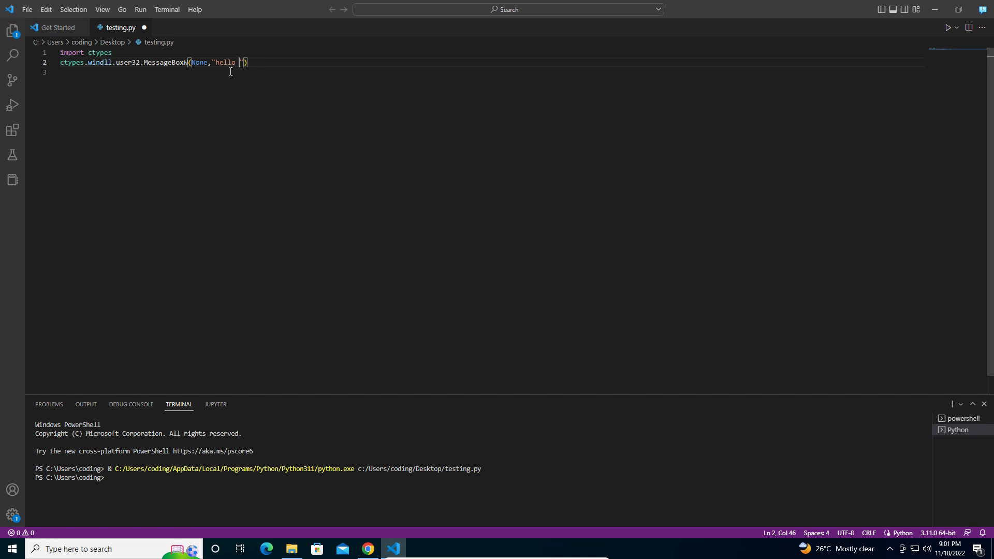
{"action": "type", "text": "world"}
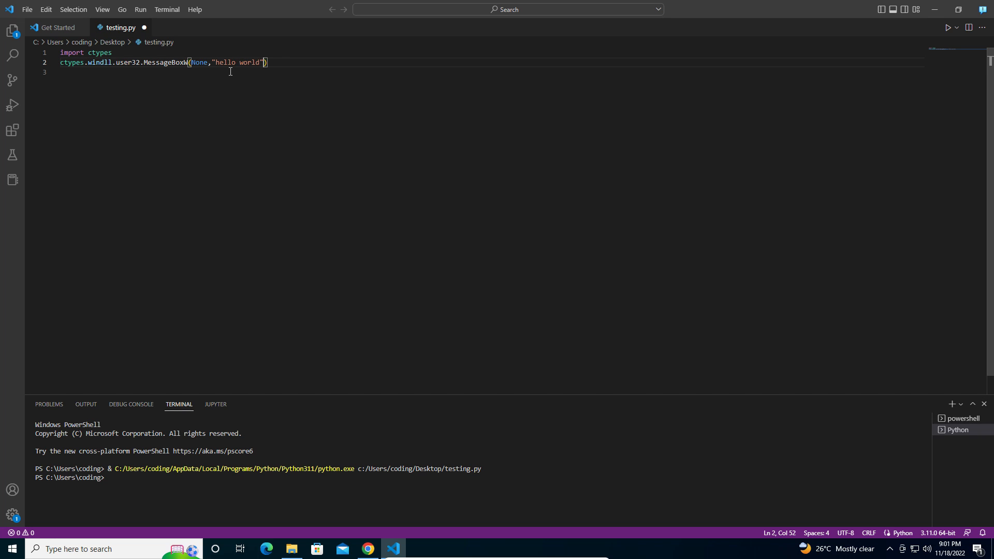
{"action": "type", "text": ",\""}
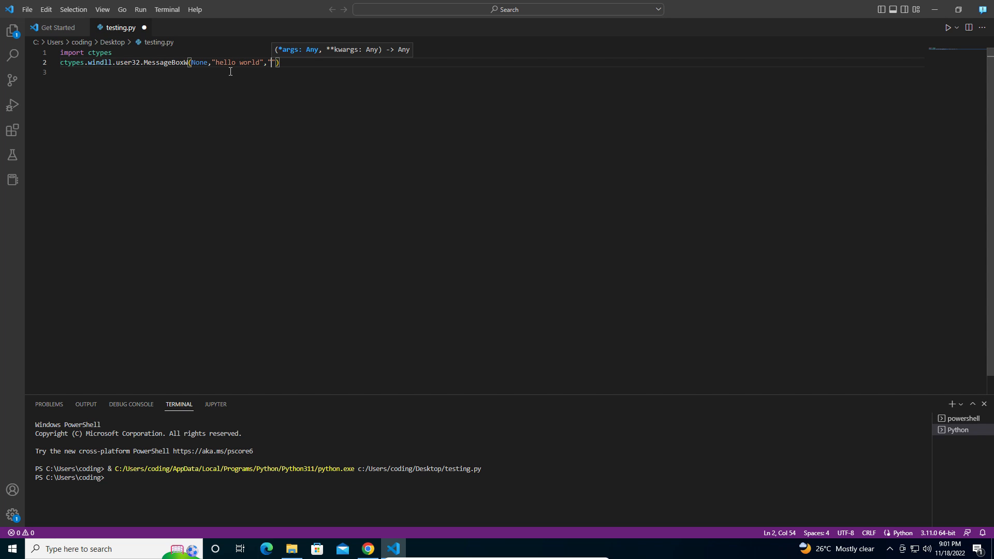
{"action": "type", "text": "notify"}
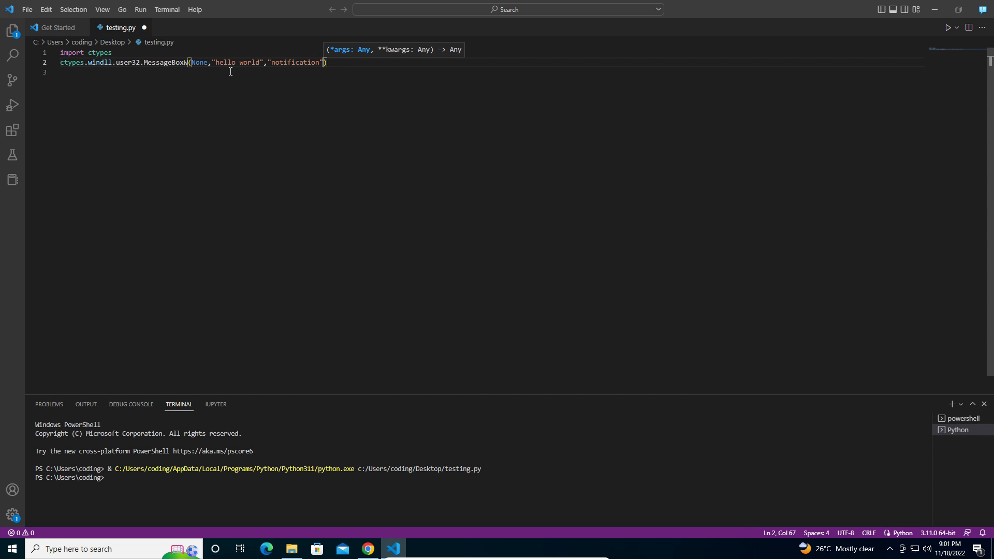
{"action": "type", "text": ",6"}
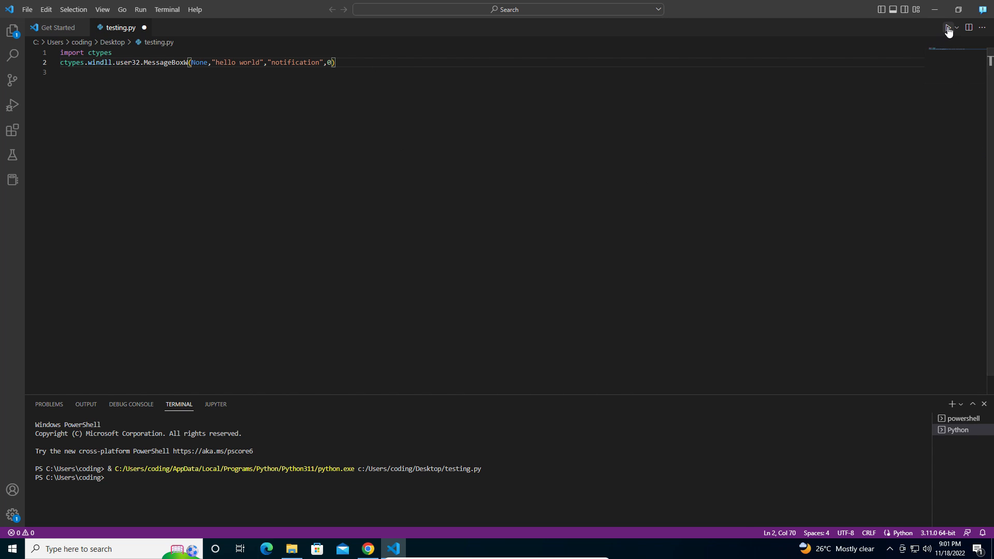
Run testing.py so the hello world notification box appears and move it aside
{"action": "left_click", "coordinate": [947, 27]}
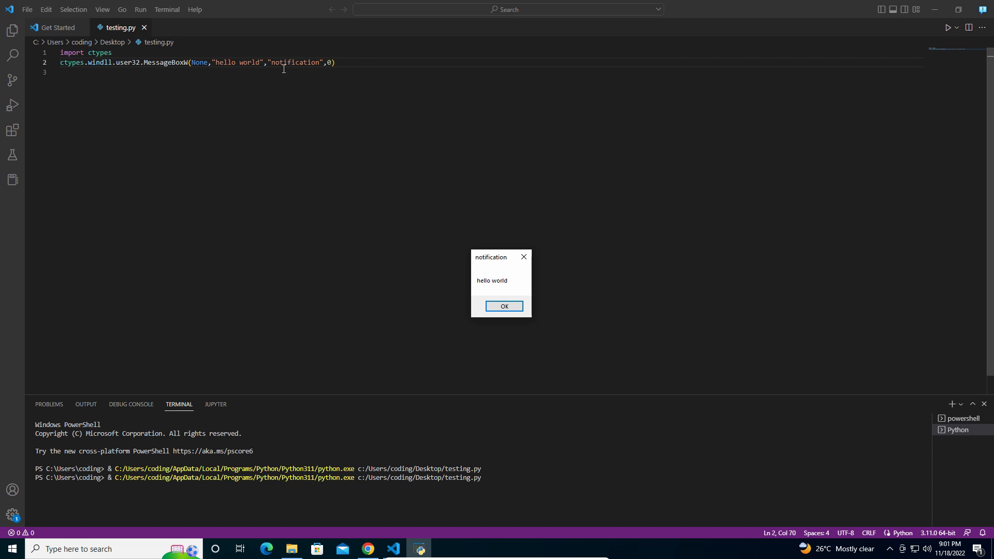
{"action": "left_click_drag", "start_coordinate": [500, 257], "coordinate": [542, 268]}
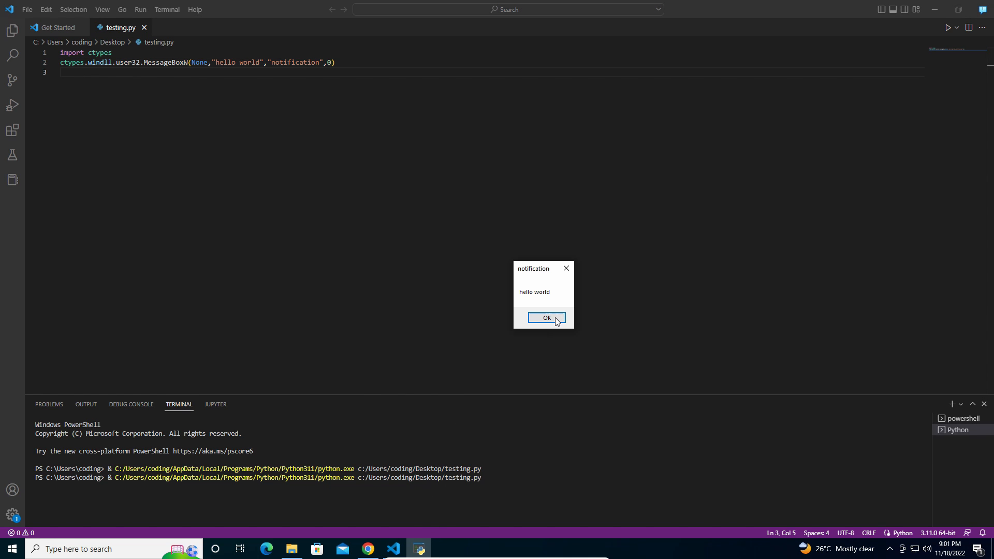
Change the message to "hello world , hello world, hello world" and rerun to see the longer notification
{"action": "left_click", "coordinate": [547, 318]}
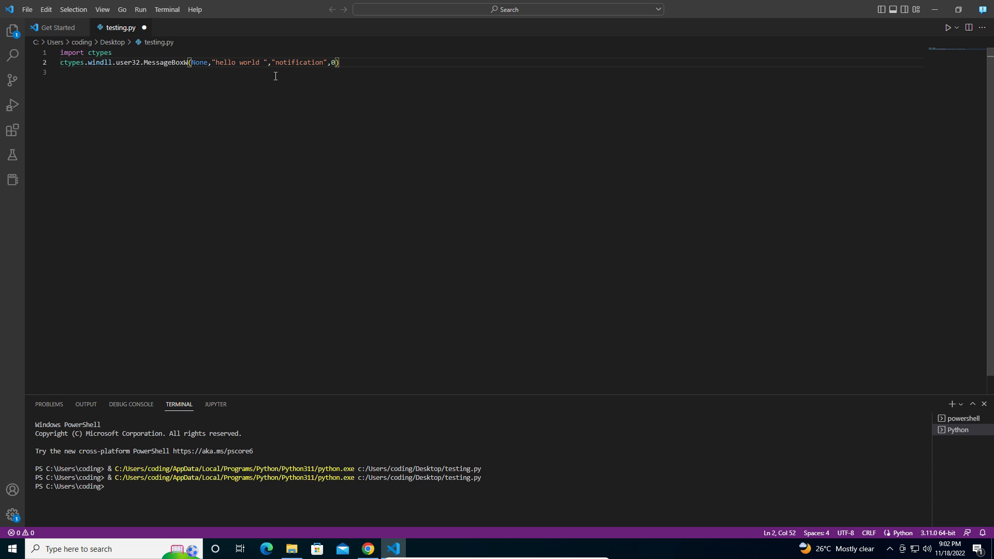
{"action": "type", "text": ","}
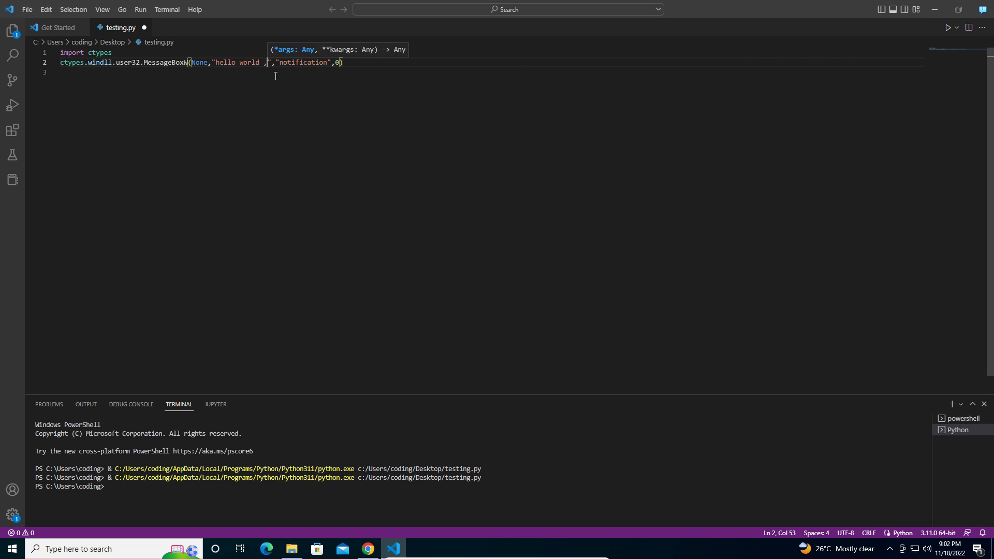
{"action": "type", "text": "hello"}
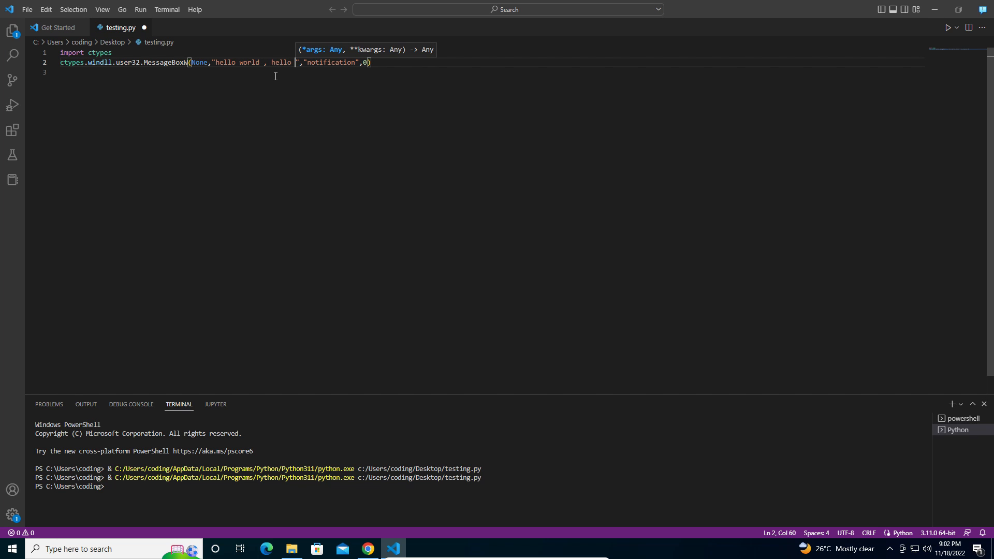
{"action": "type", "text": "world,"}
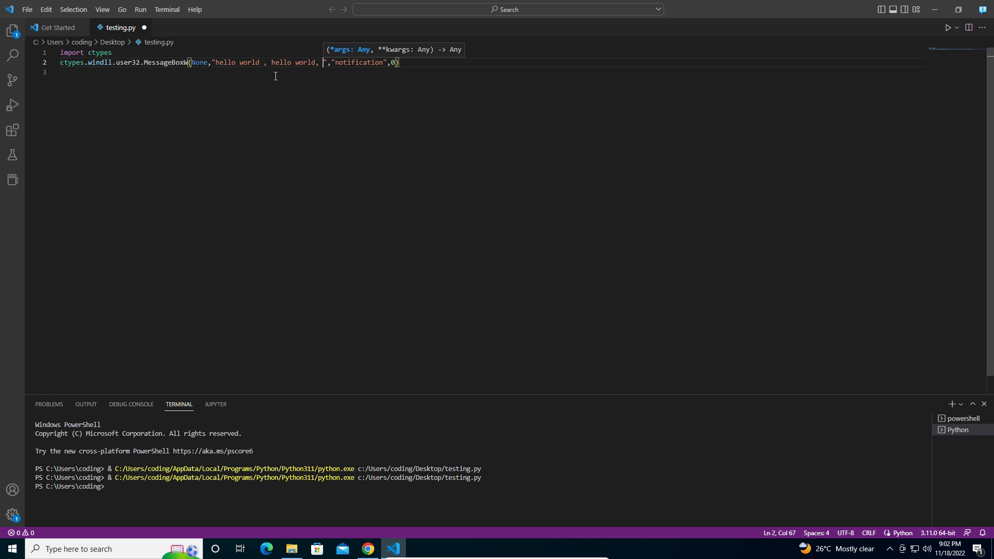
{"action": "type", "text": "hello"}
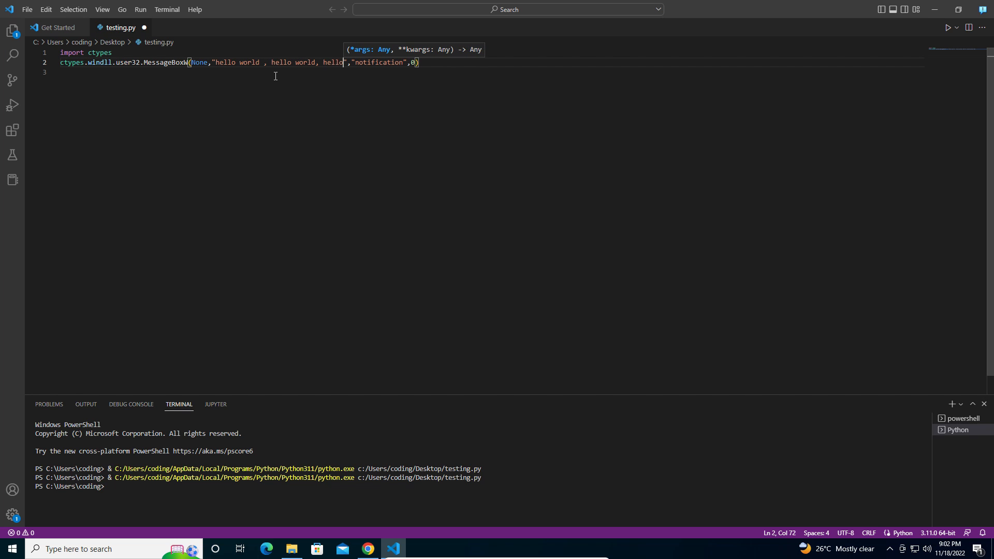
{"action": "type", "text": "world"}
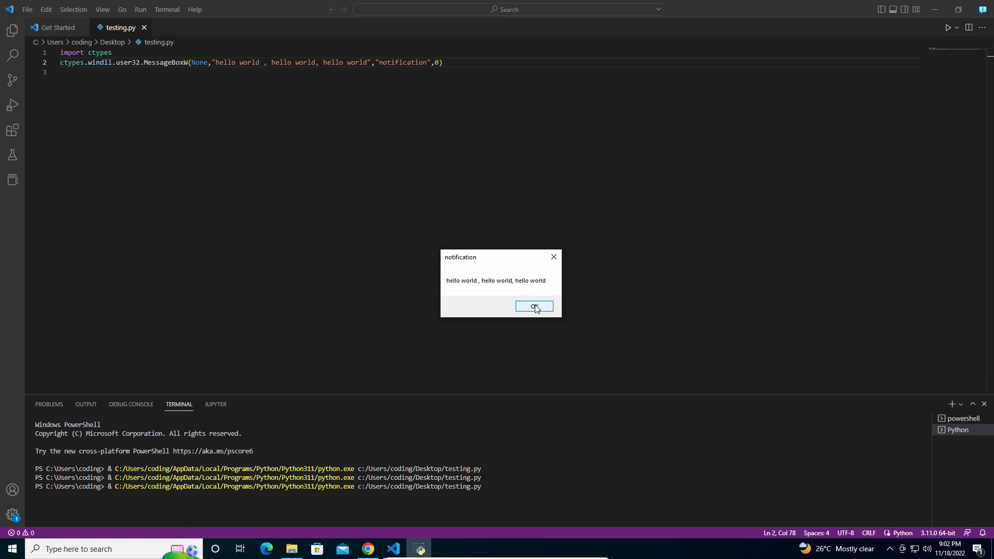
{"action": "left_click", "coordinate": [534, 307]}
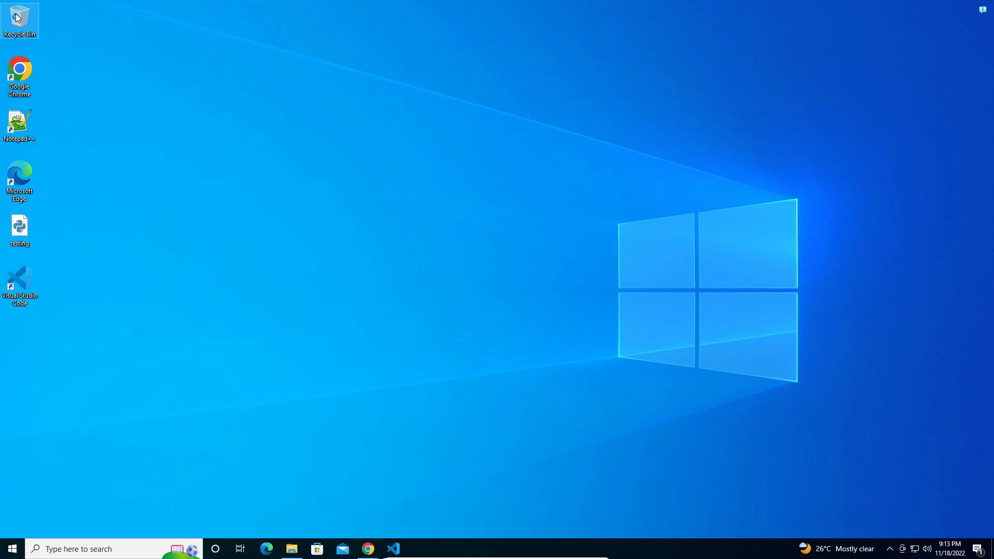
{"action": "left_click", "coordinate": [291, 548]}
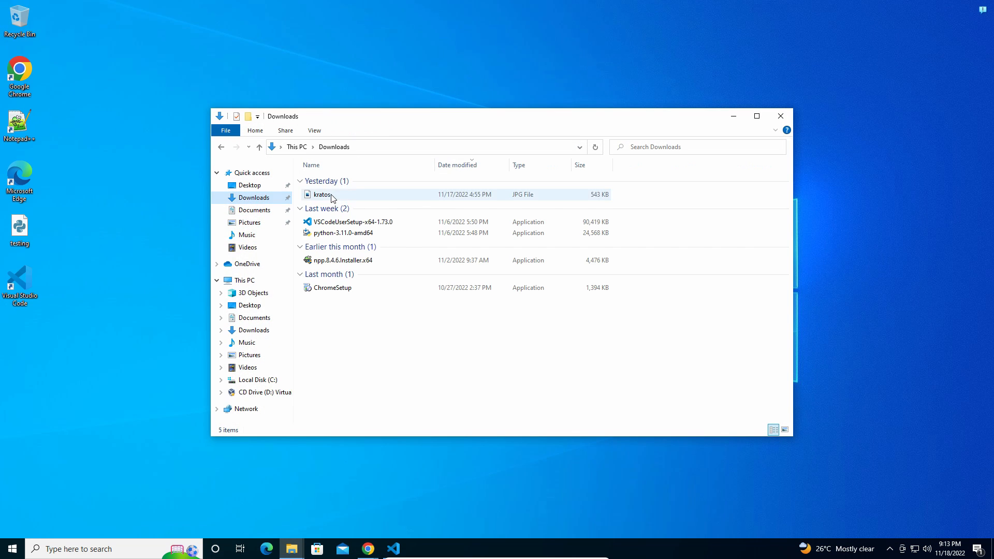
{"action": "double_click", "coordinate": [320, 194]}
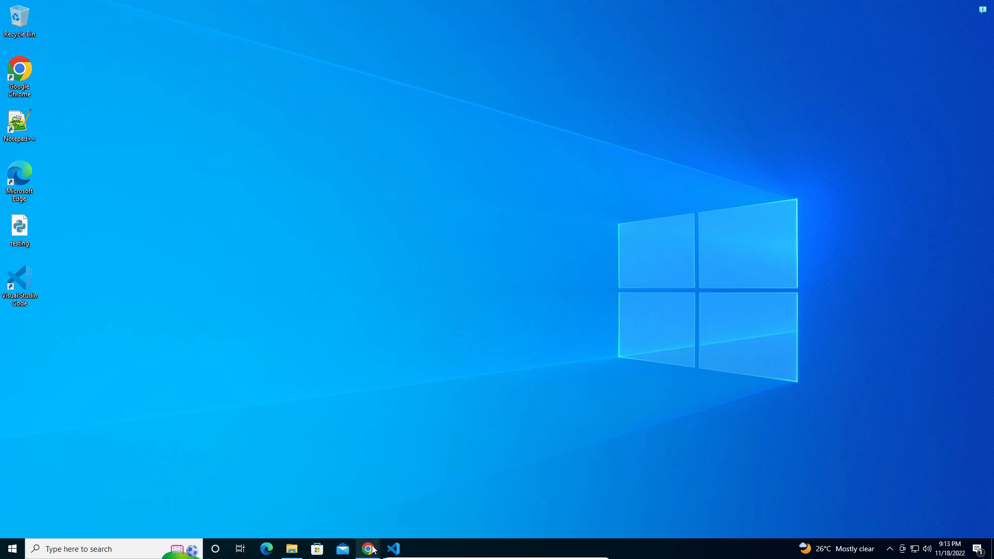
Replace MessageBoxW in testing.py with SystemParametersInfoW taken from its Microsoft Learn page
{"action": "left_click", "coordinate": [368, 548]}
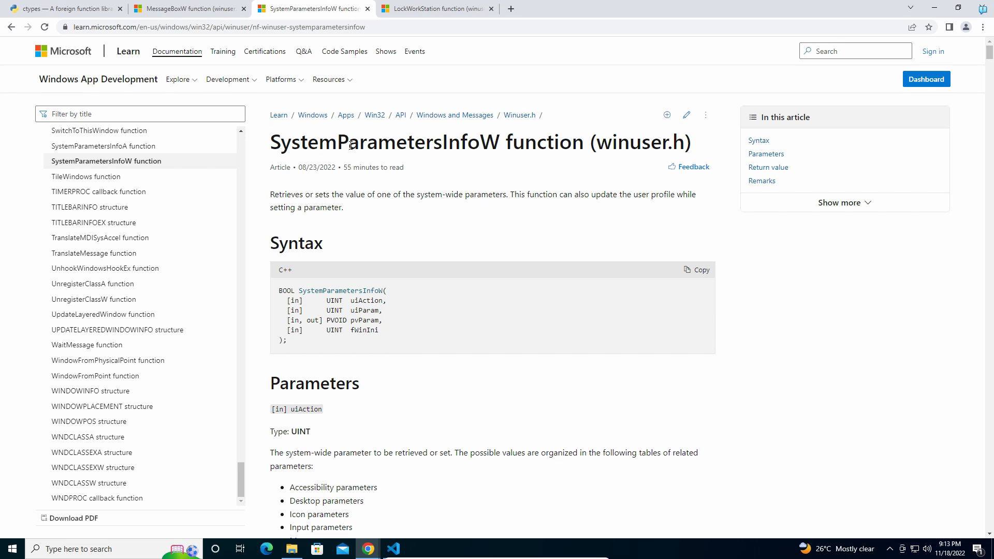
{"action": "mouse_move", "coordinate": [501, 163]}
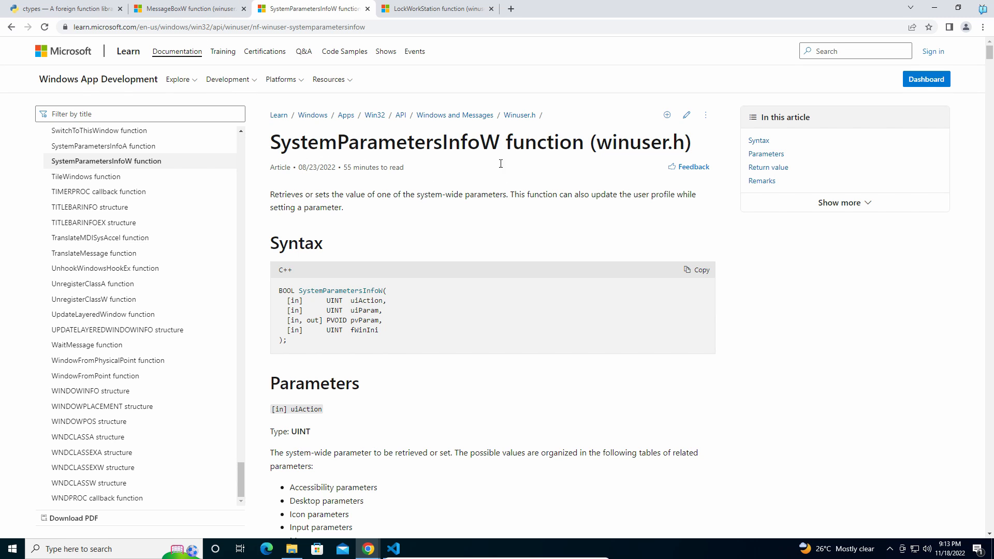
{"action": "scroll", "scroll_direction": "down", "scroll_amount": 3}
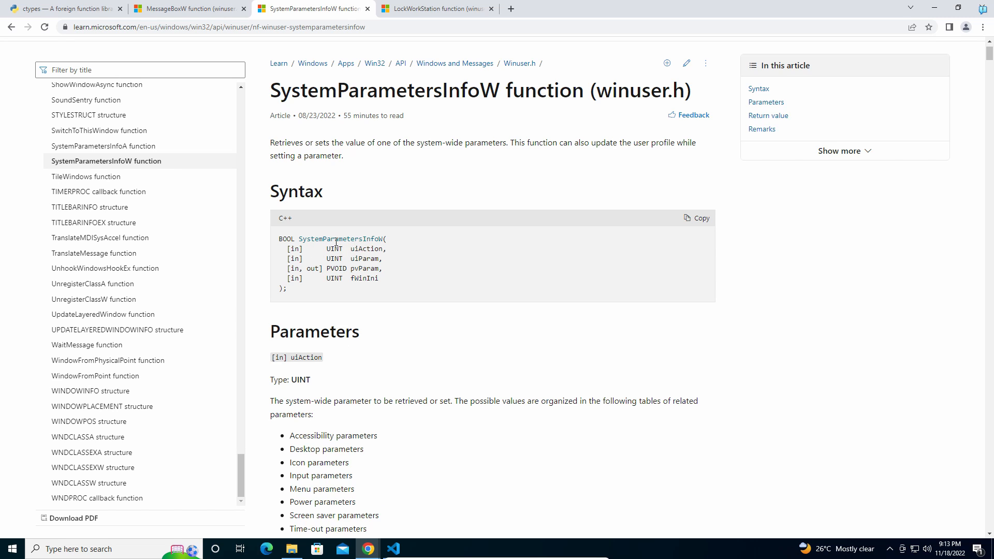
{"action": "mouse_move", "coordinate": [337, 238]}
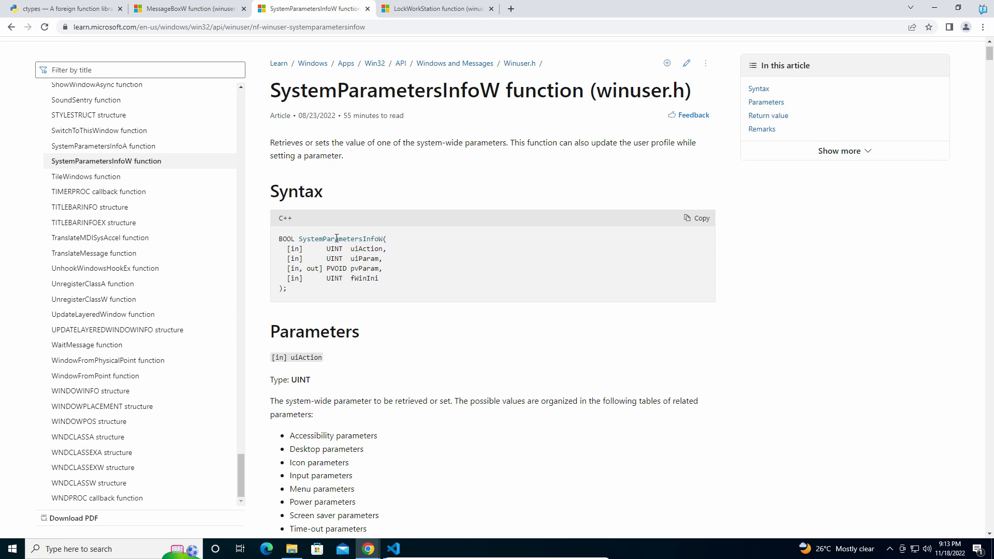
{"action": "double_click", "coordinate": [342, 239]}
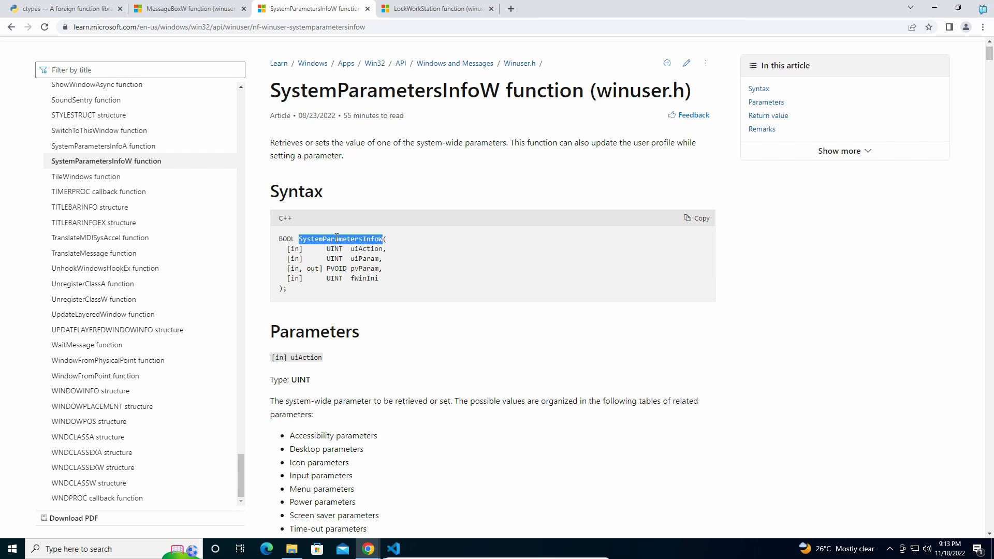
{"action": "left_click", "coordinate": [393, 548]}
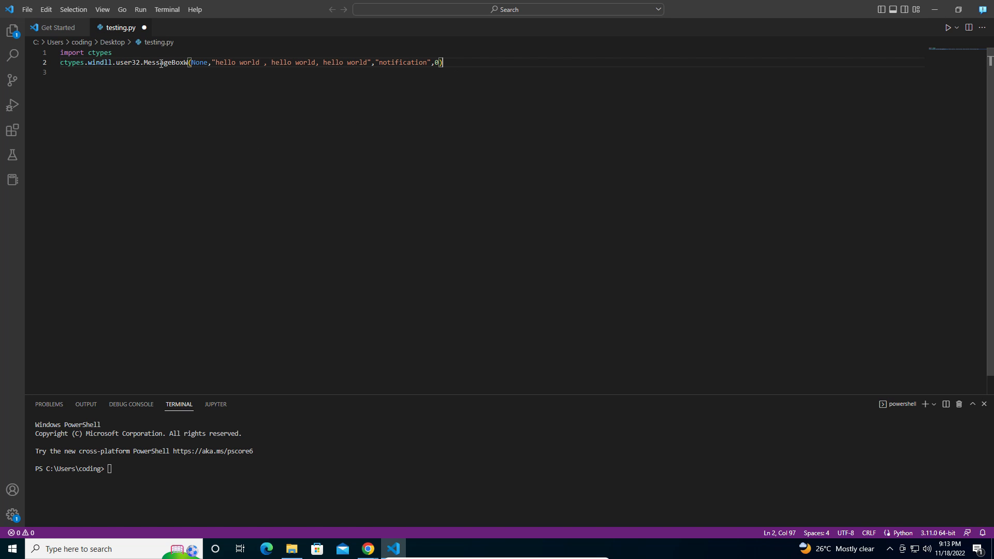
{"action": "type", "text": "SystemParametersInfoW"}
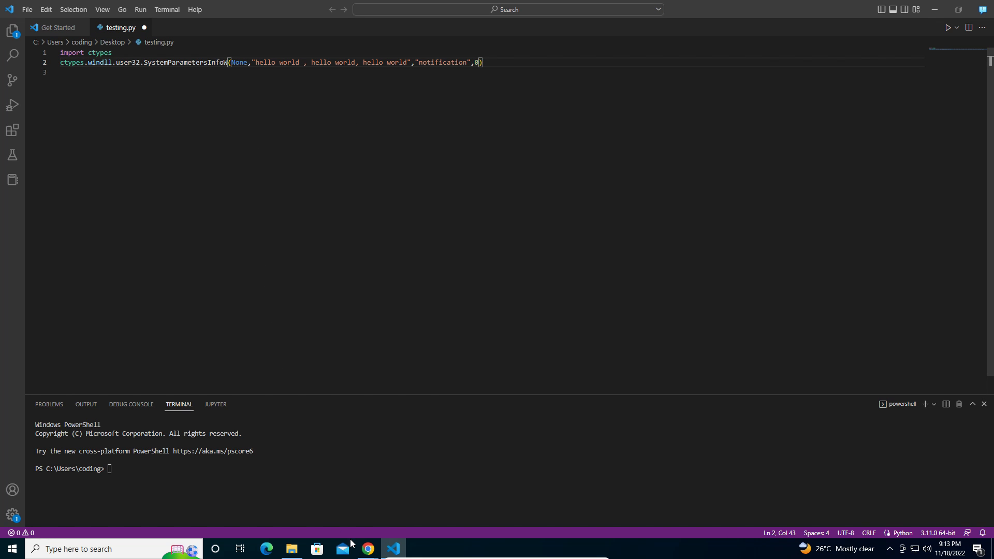
Review the SystemParametersInfoW parameter tables in the docs before editing the call
{"action": "left_click", "coordinate": [368, 548]}
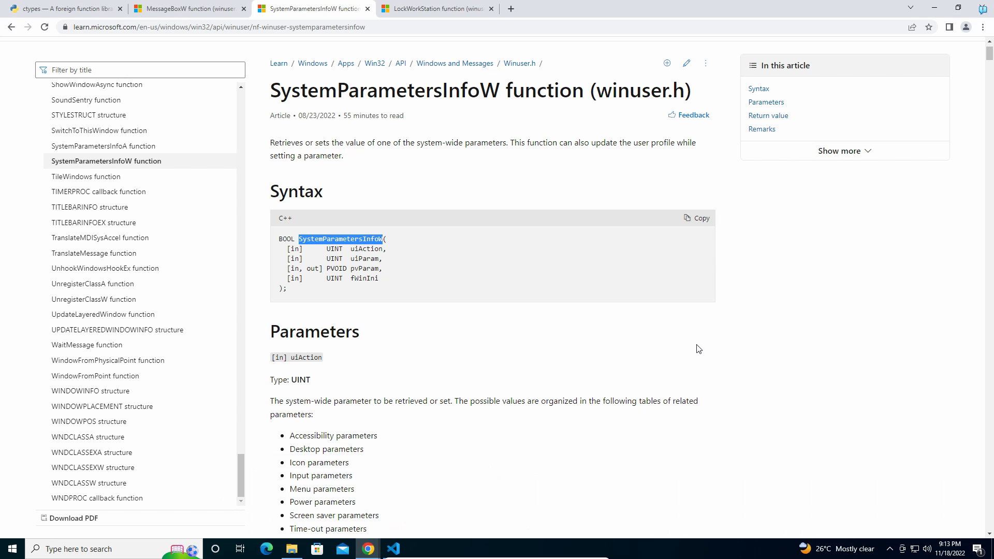
{"action": "scroll", "scroll_direction": "down", "scroll_amount": 3}
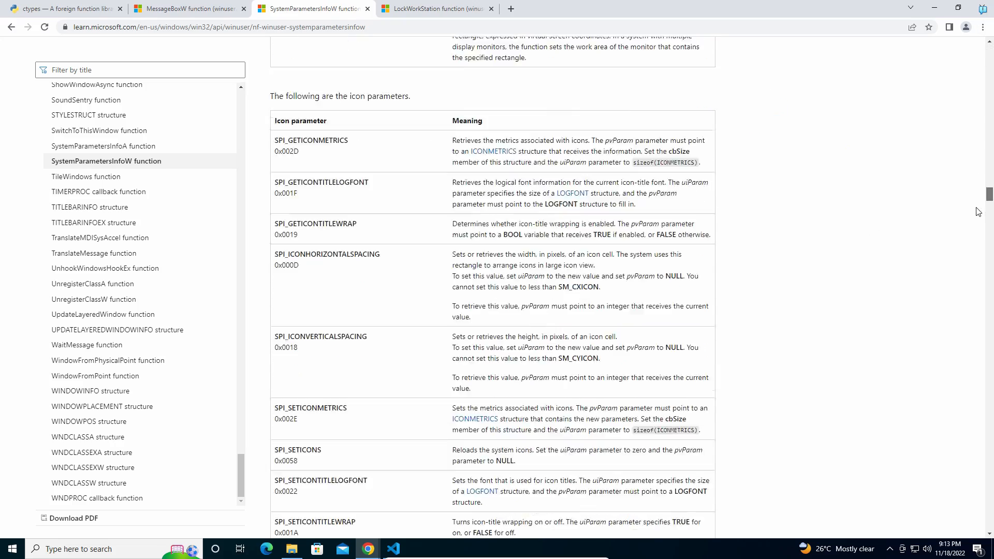
{"action": "scroll", "scroll_direction": "down", "scroll_amount": 3}
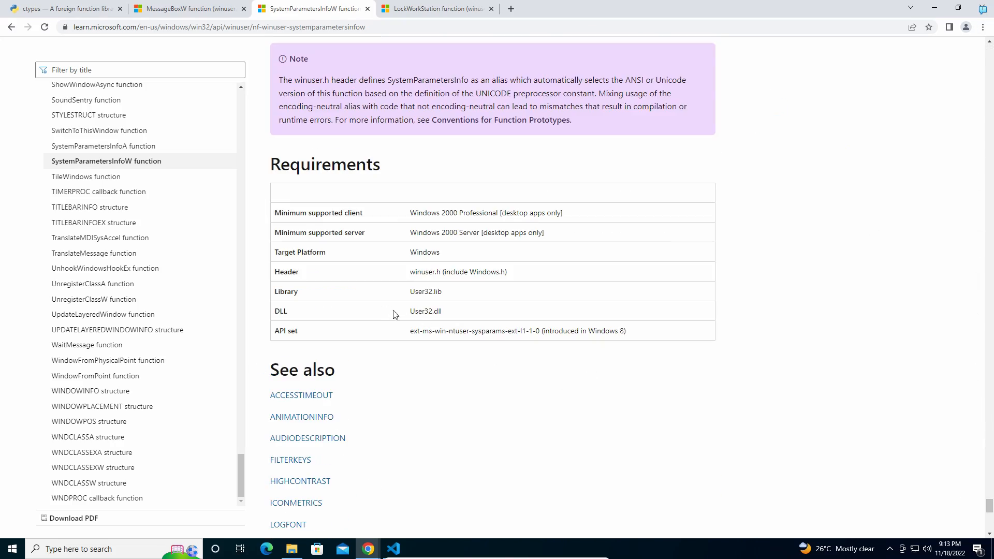
{"action": "left_click", "coordinate": [393, 549]}
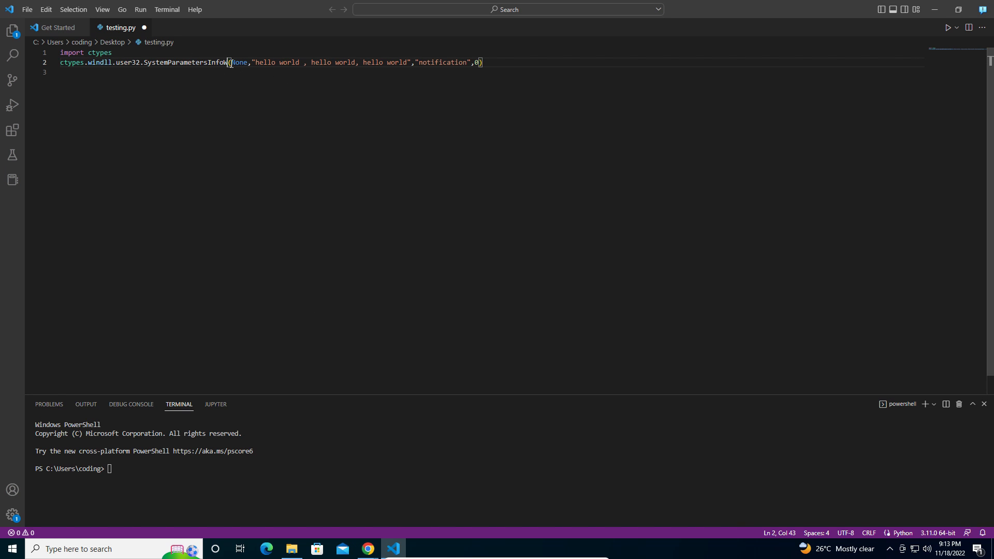
Replace the old arguments with 20, 0, " and check the kratos image's properties in Downloads
{"action": "left_click_drag", "start_coordinate": [229, 62], "coordinate": [473, 62]}
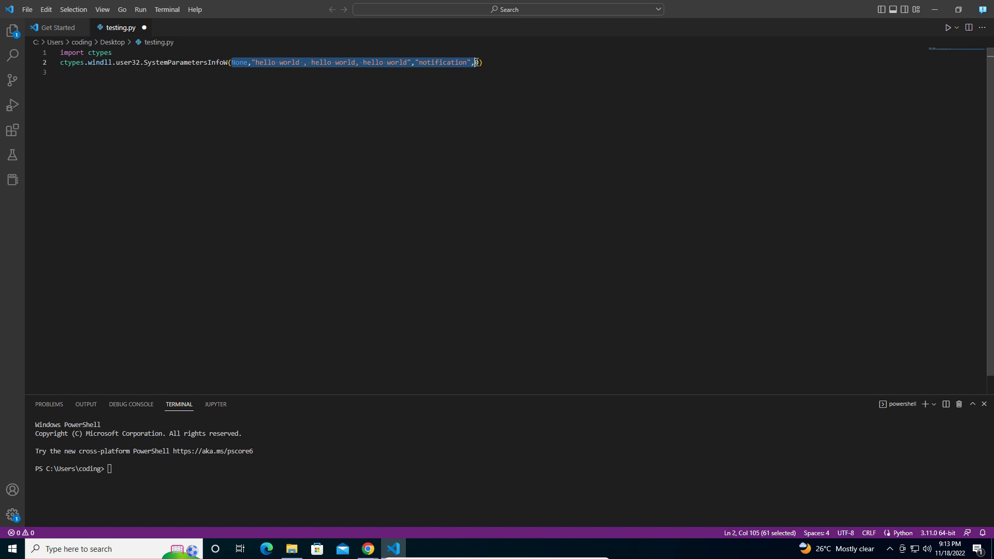
{"action": "type", "text": "20,)"}
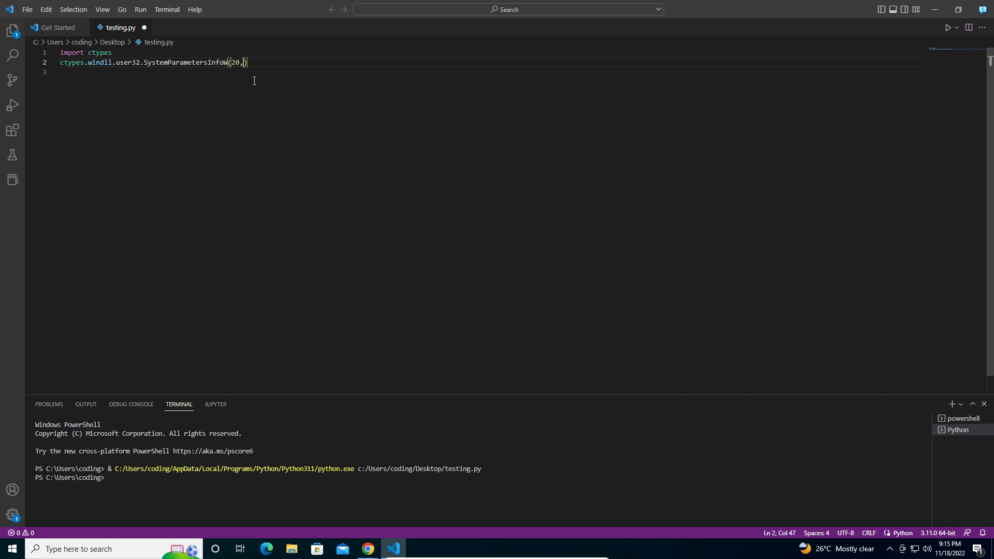
{"action": "type", "text": "0,"}
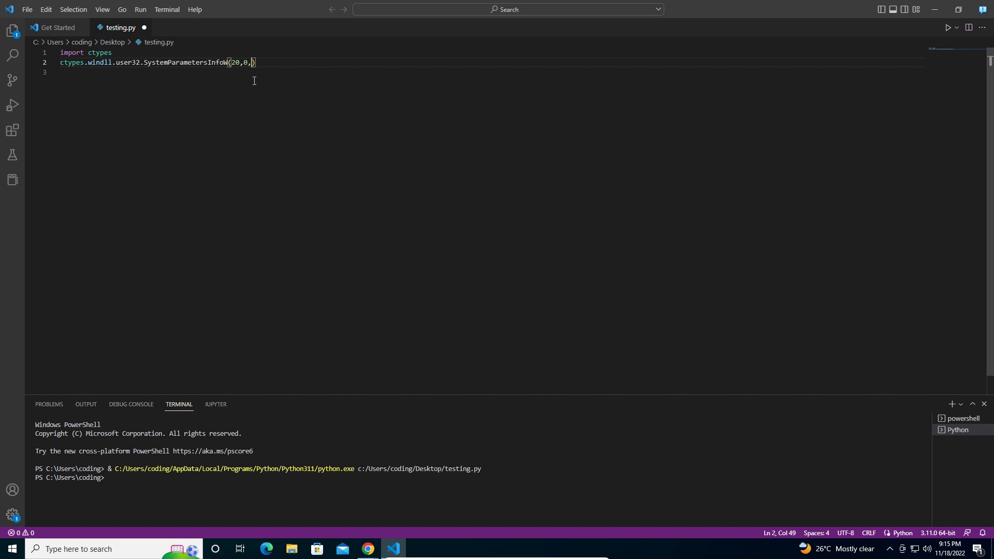
{"action": "type", "text": "\""}
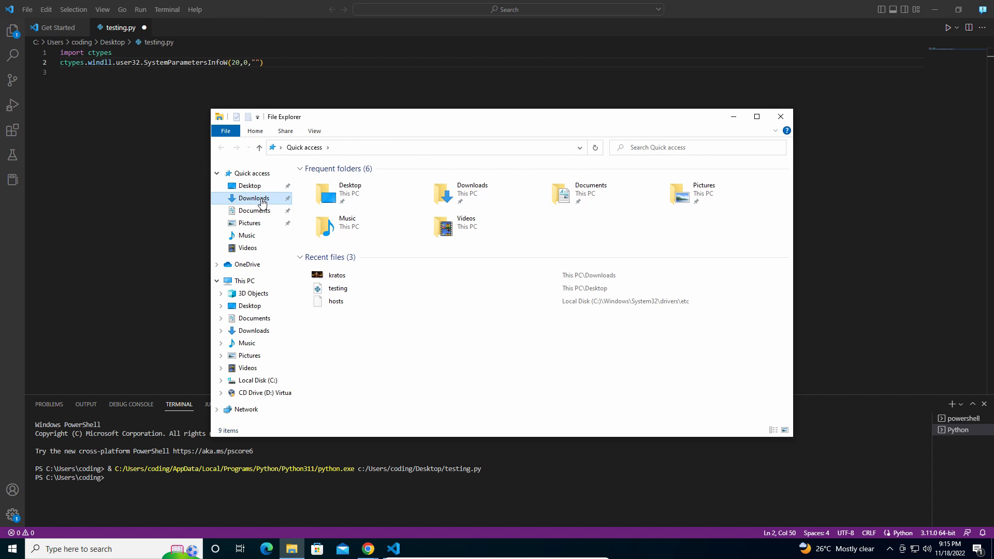
{"action": "left_click", "coordinate": [254, 197]}
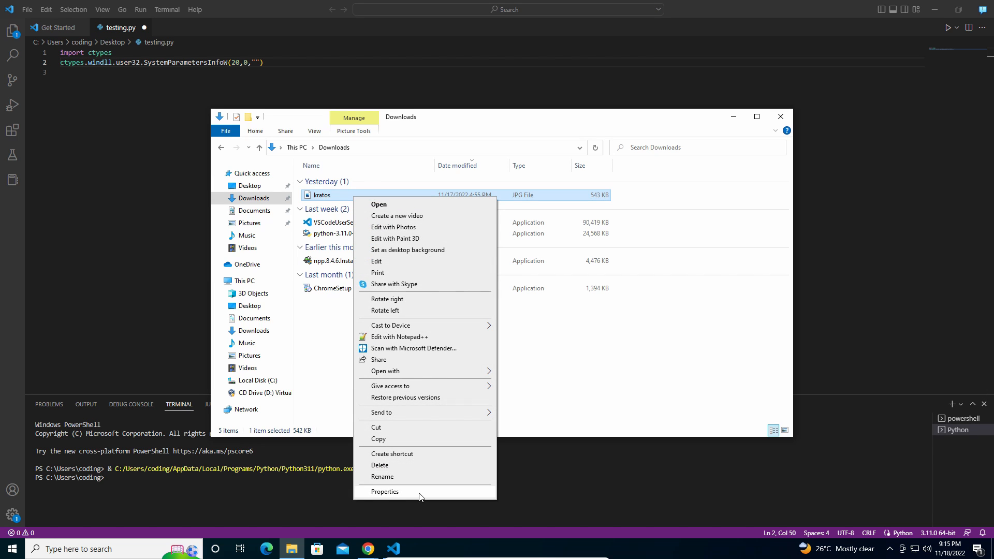
{"action": "left_click", "coordinate": [385, 492]}
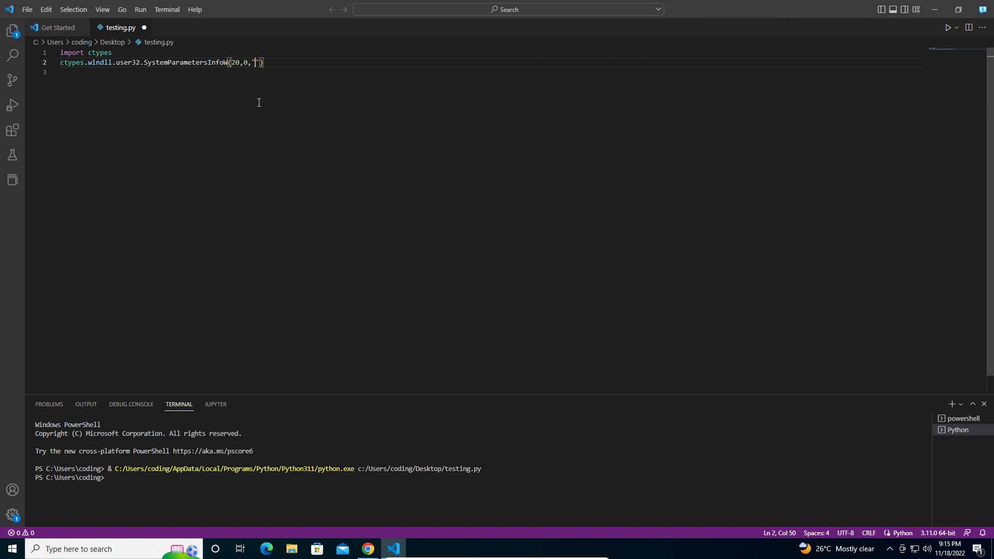
Enter the third argument as r"C:\Users\coding\Downloads\kratos.jpg",
{"action": "type", "text": "C:\\Users\\coding\\Downloads\\"}
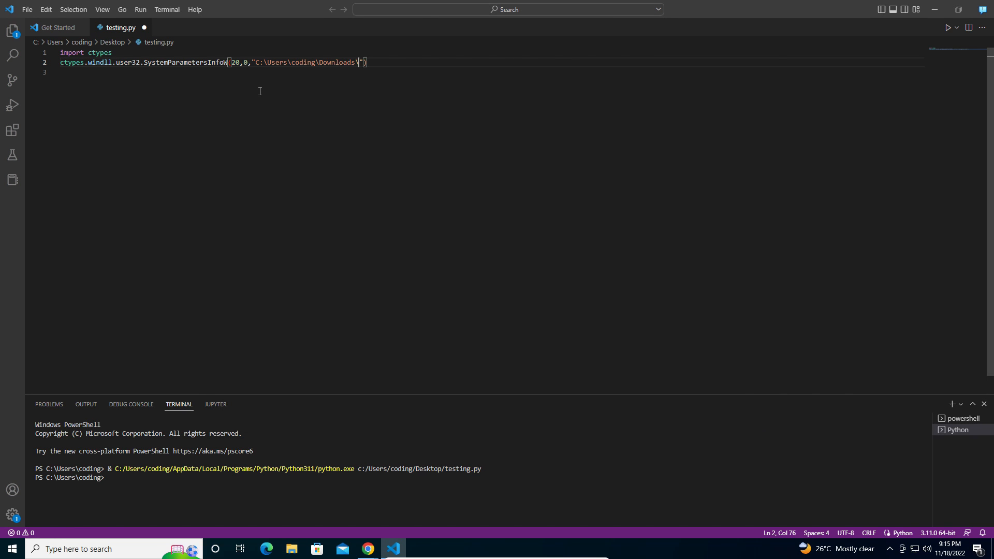
{"action": "type", "text": "kratos.jpg"}
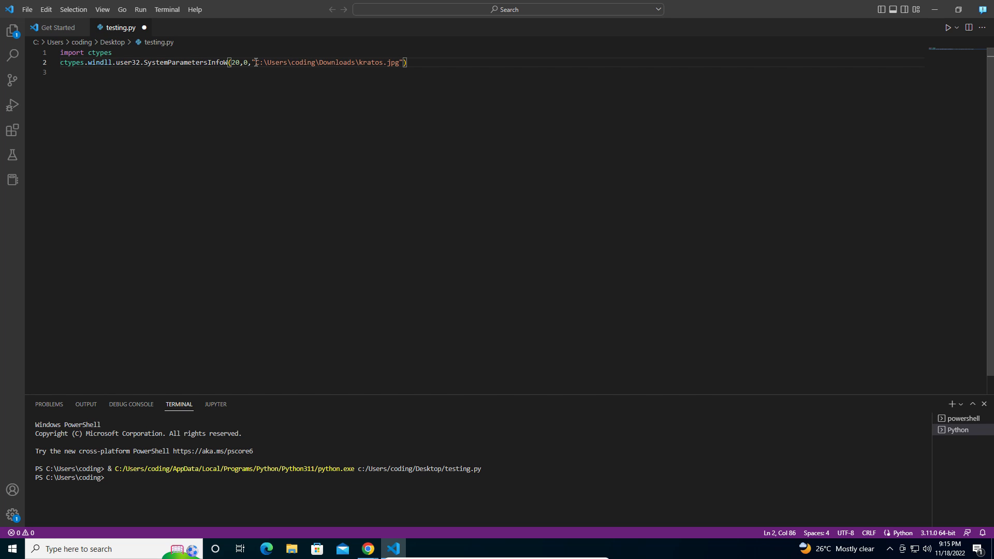
{"action": "type", "text": "r"}
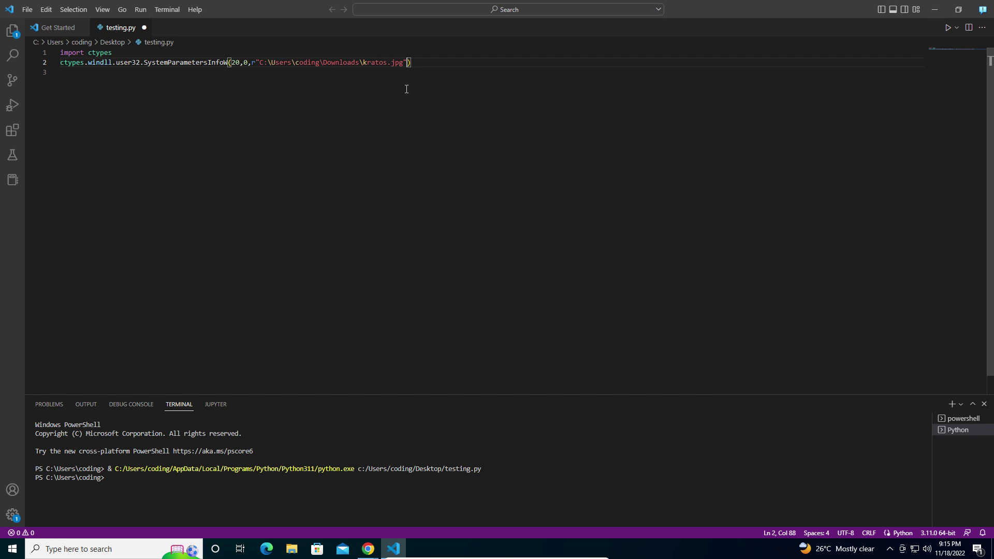
{"action": "type", "text": ","}
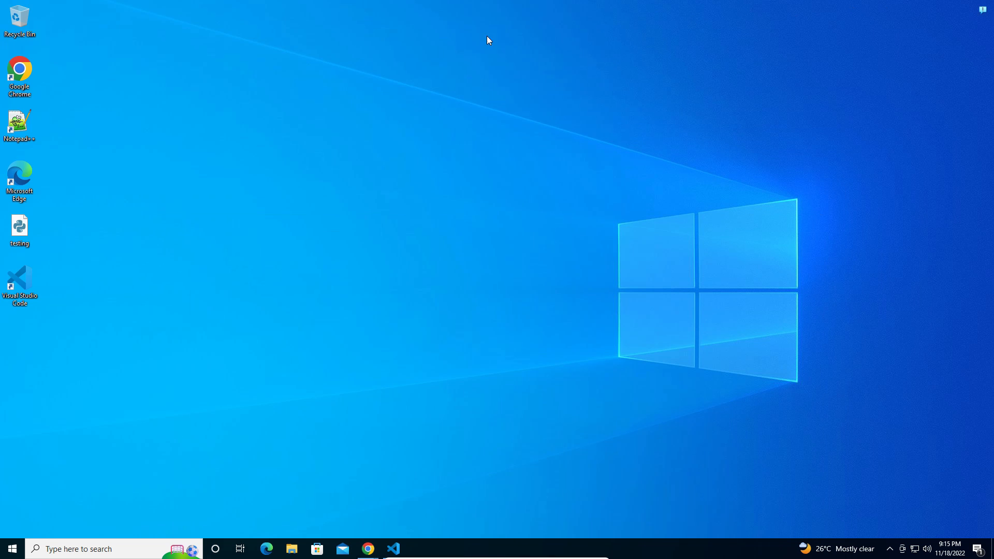
{"action": "mouse_move", "coordinate": [20, 19]}
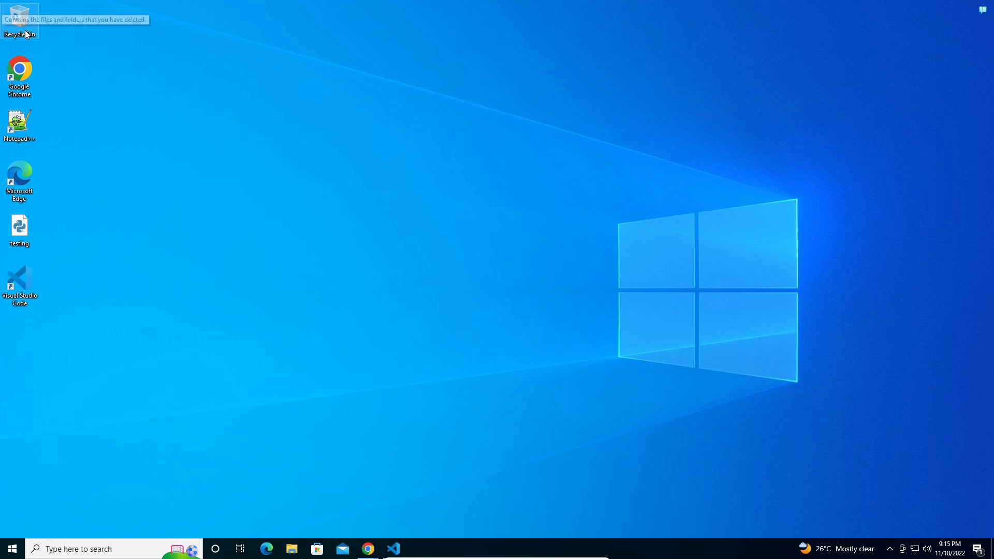
View the kratos image from the Downloads folder in File Explorer
{"action": "left_click", "coordinate": [292, 549]}
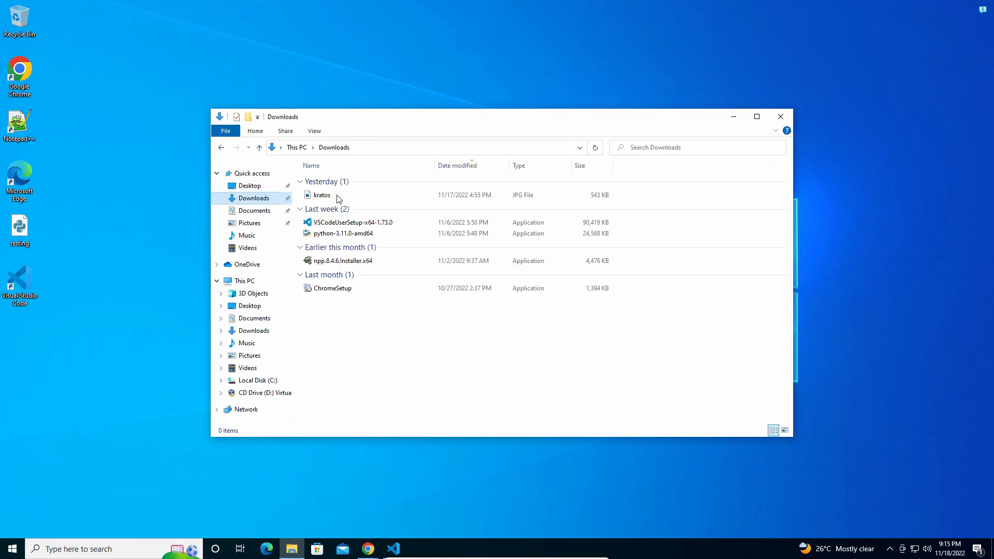
{"action": "double_click", "coordinate": [321, 195]}
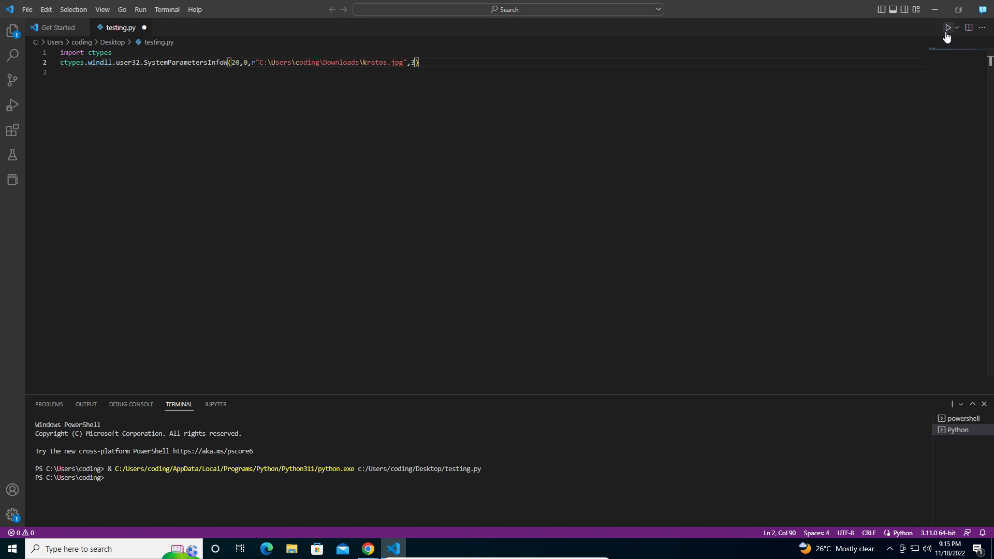
Run testing.py so the Kratos image becomes the desktop wallpaper and check the desktop
{"action": "left_click", "coordinate": [947, 27]}
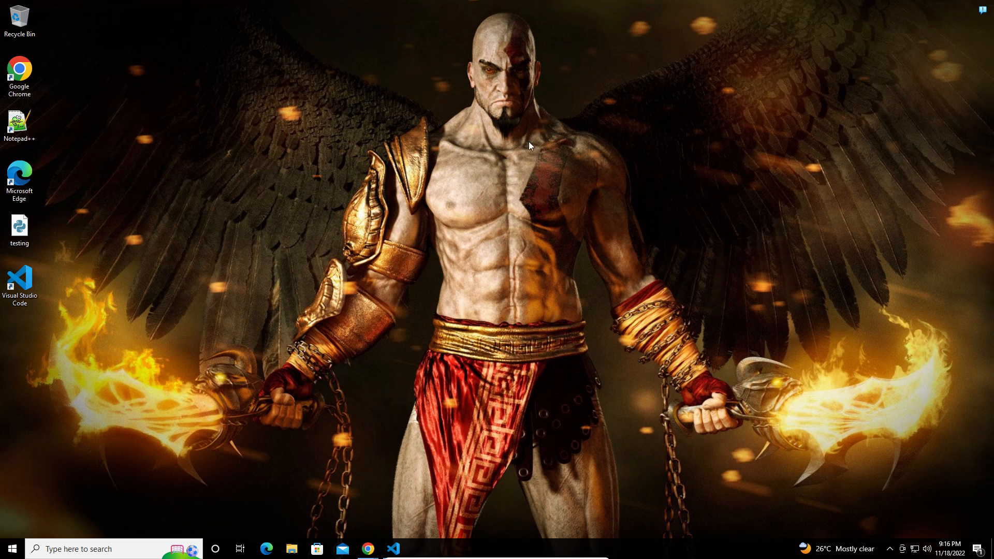
{"action": "mouse_move", "coordinate": [289, 55]}
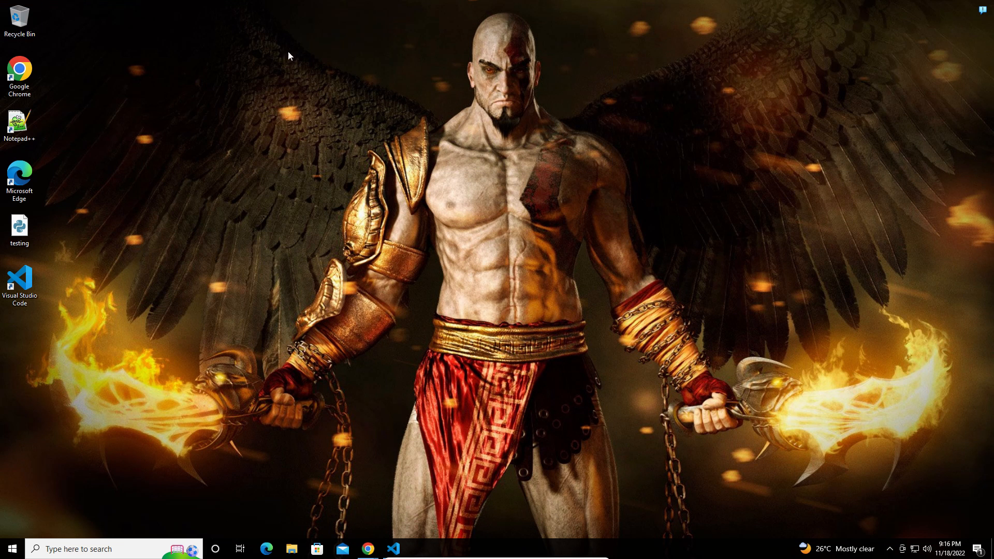
{"action": "right_click", "coordinate": [288, 54]}
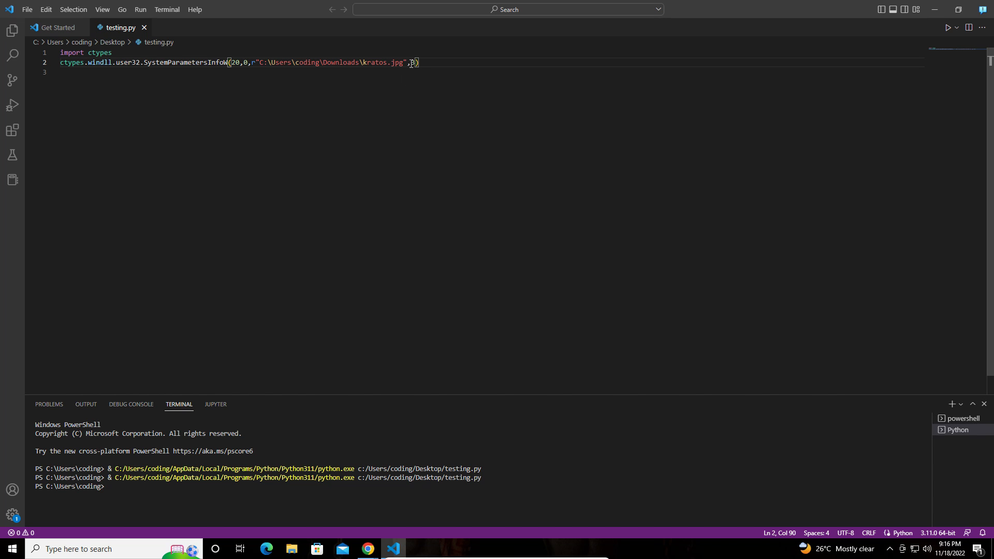
{"action": "mouse_move", "coordinate": [367, 549]}
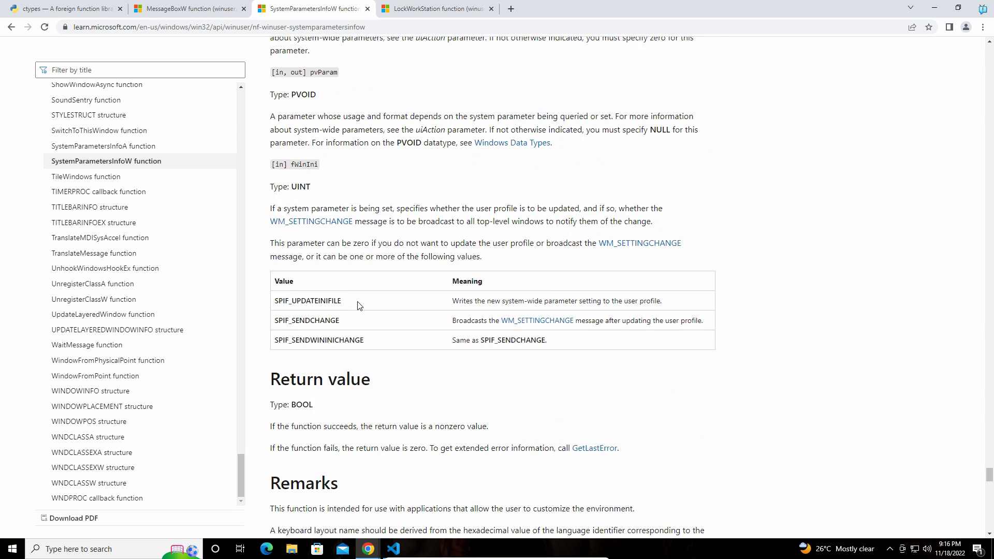
Scroll past the accessibility parameters down to the desktop parameters table
{"action": "scroll", "scroll_direction": "down", "scroll_amount": 3}
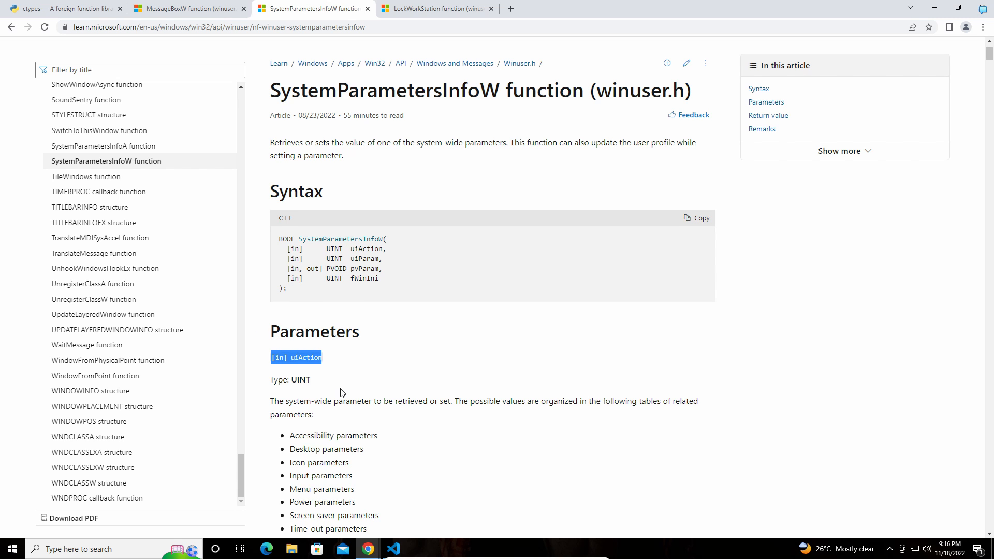
{"action": "scroll", "scroll_direction": "down", "scroll_amount": 3}
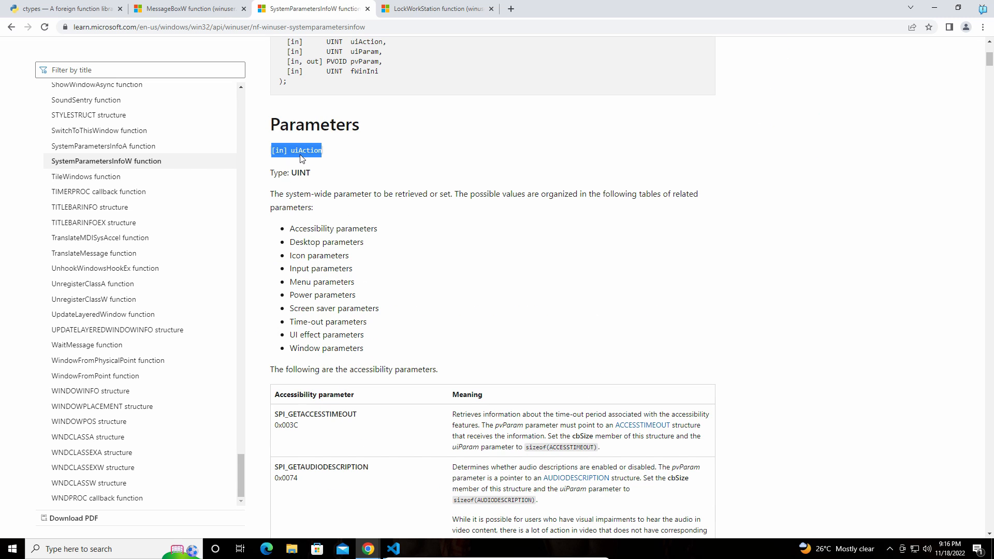
{"action": "mouse_move", "coordinate": [308, 185]}
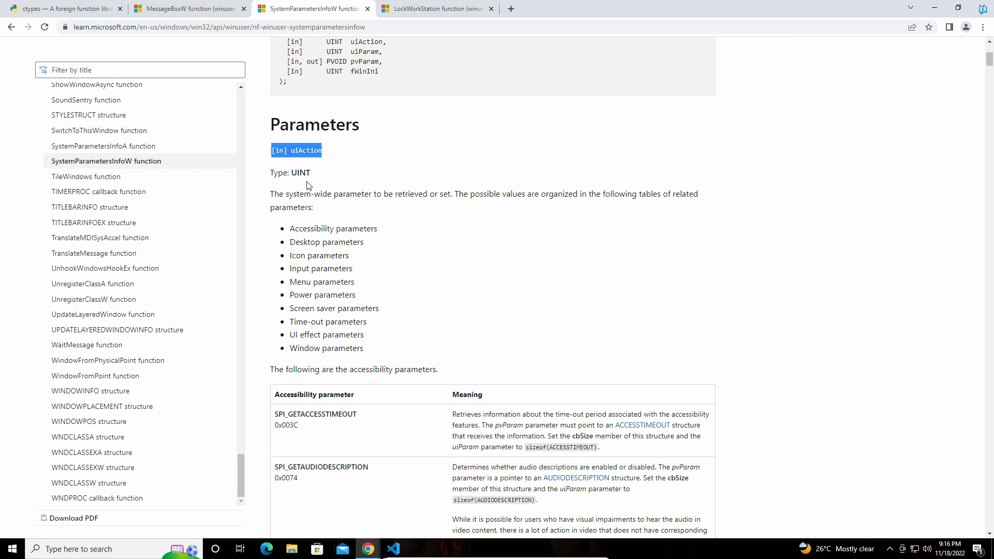
{"action": "scroll", "scroll_direction": "down", "scroll_amount": 3}
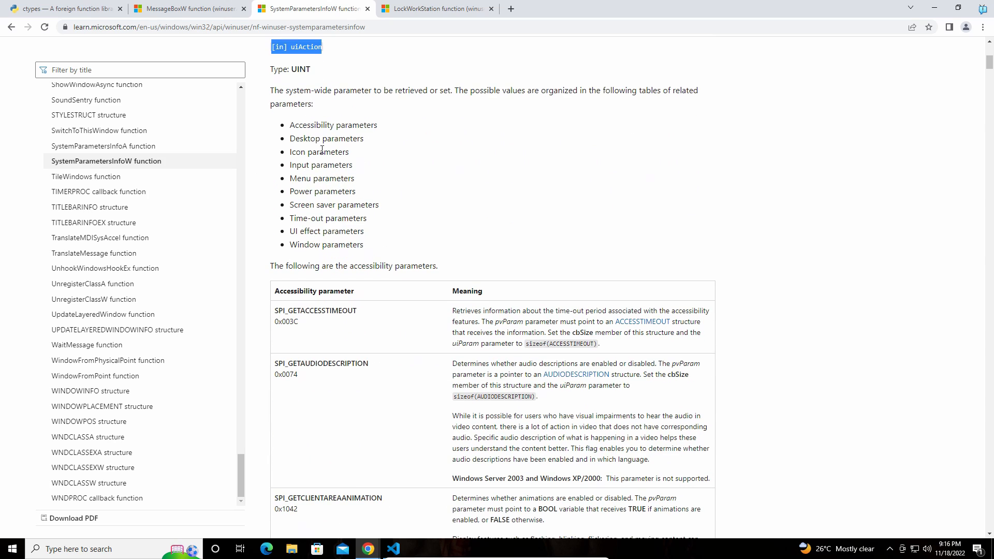
{"action": "scroll", "scroll_direction": "down", "scroll_amount": 3}
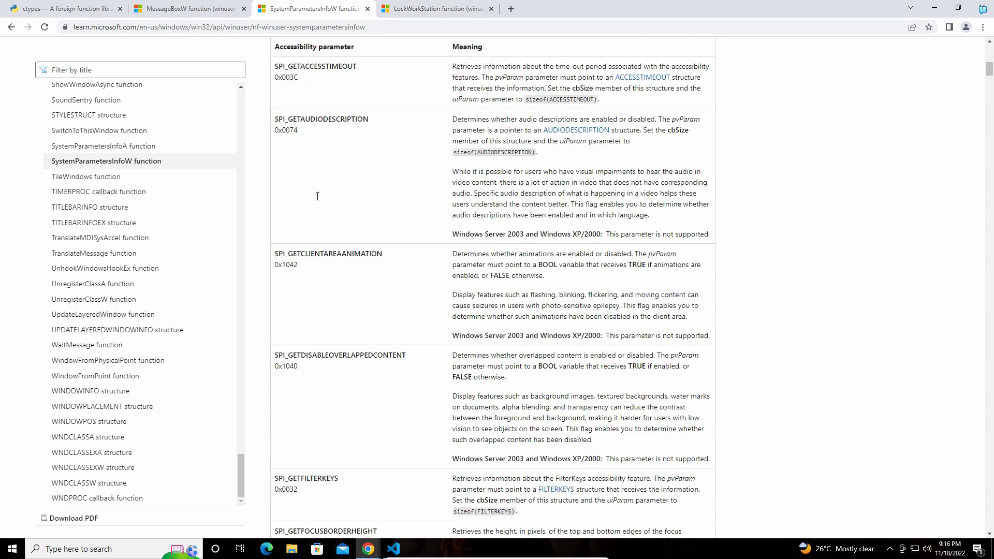
{"action": "scroll", "scroll_direction": "down", "scroll_amount": 3}
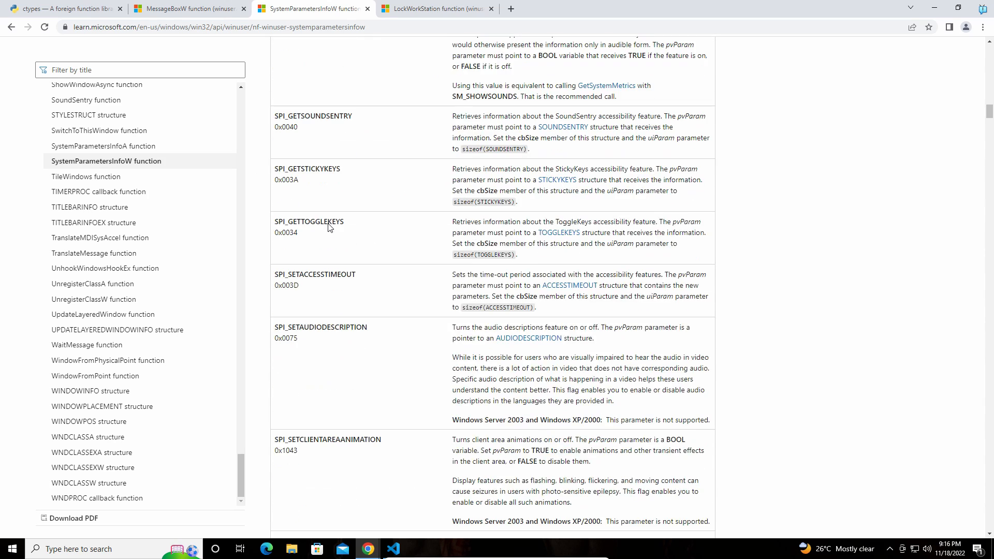
{"action": "scroll", "scroll_direction": "down", "scroll_amount": 3}
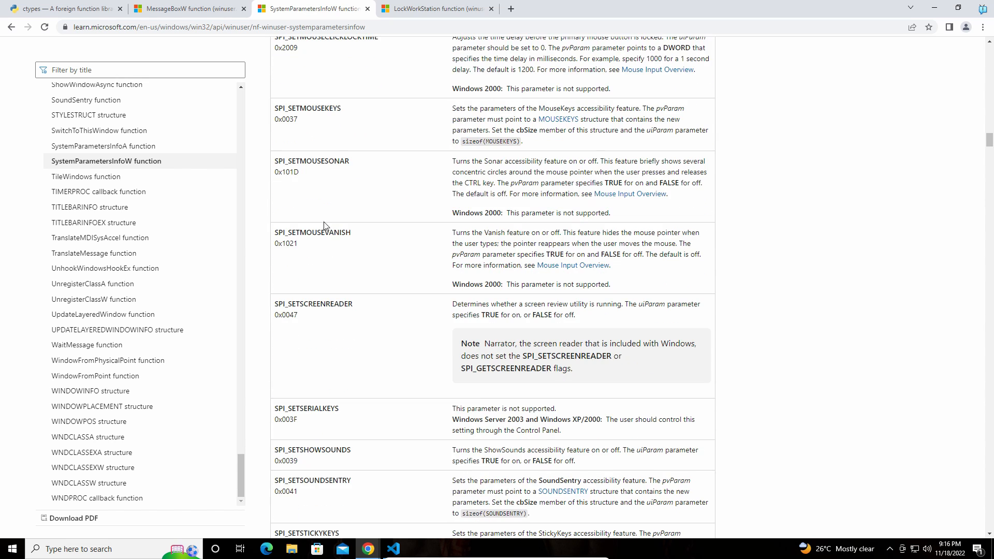
{"action": "scroll", "scroll_direction": "down", "scroll_amount": 3}
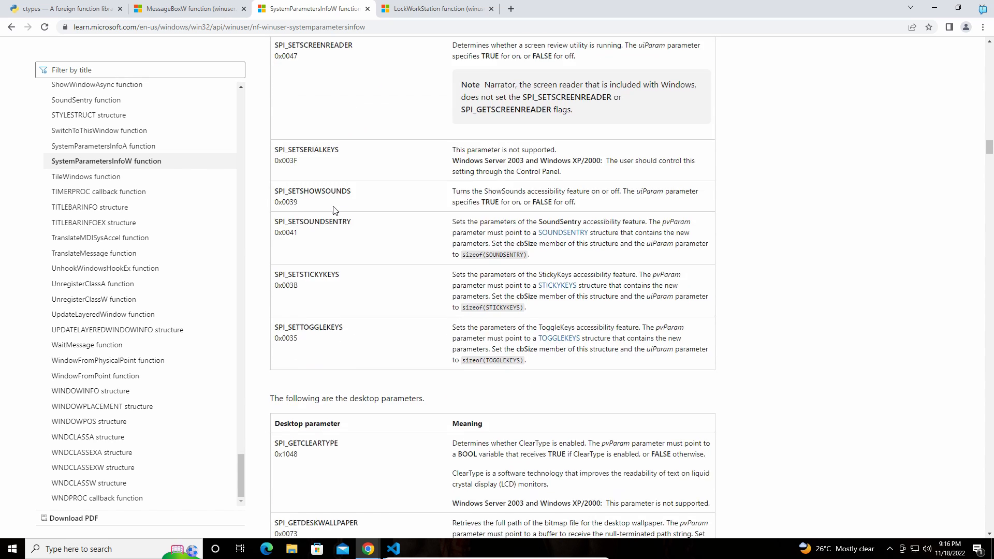
{"action": "scroll", "scroll_direction": "down", "scroll_amount": 3}
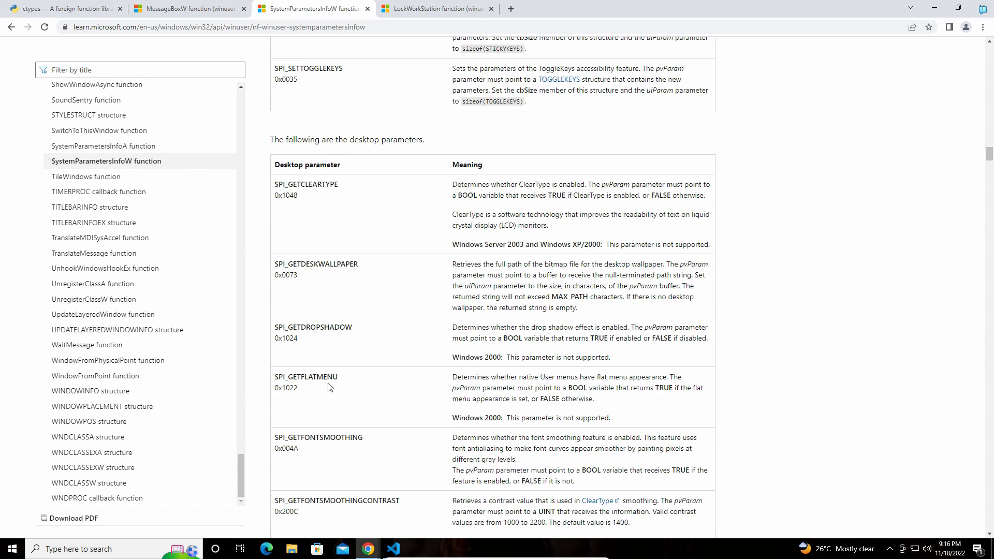
Find 'wallpaper' then '14' on the page and select 0x0014 beside SPI_SETDESKWALLPAPER
{"action": "type", "text": "wallpaper"}
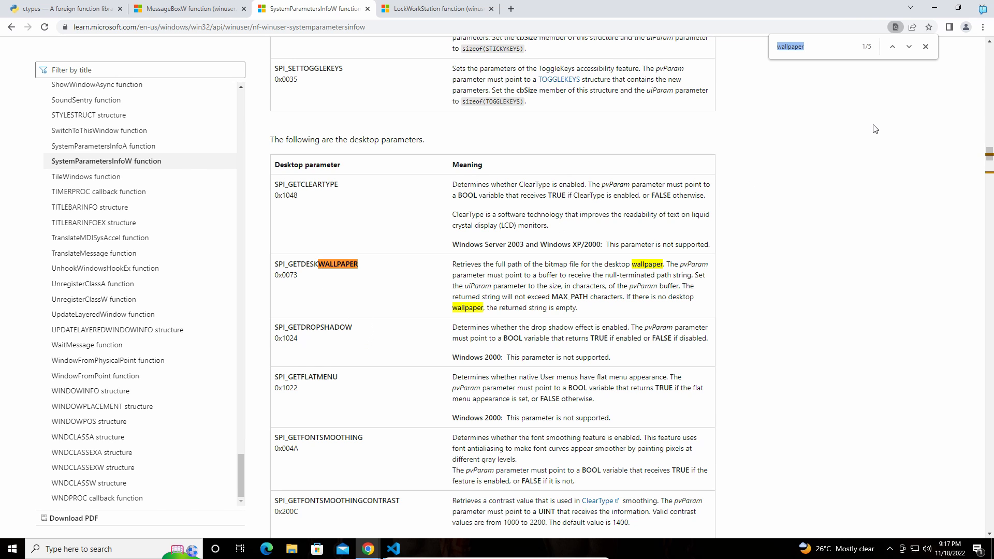
{"action": "type", "text": "14"}
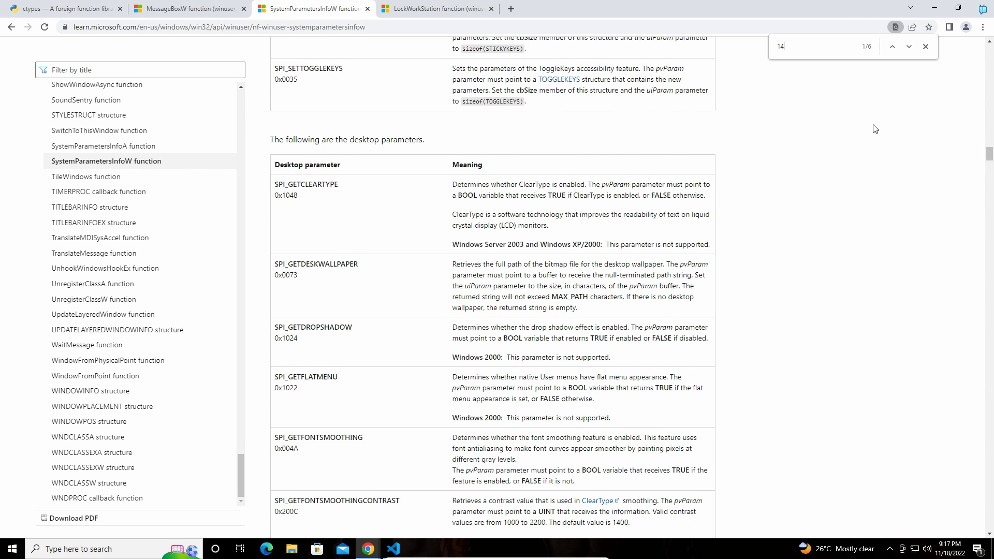
{"action": "left_click", "coordinate": [909, 47]}
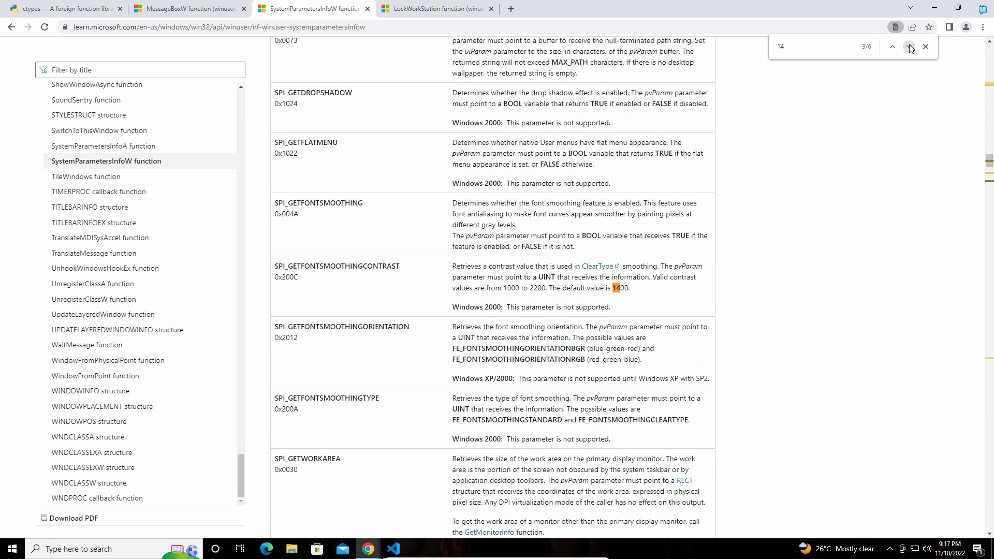
{"action": "left_click", "coordinate": [908, 46]}
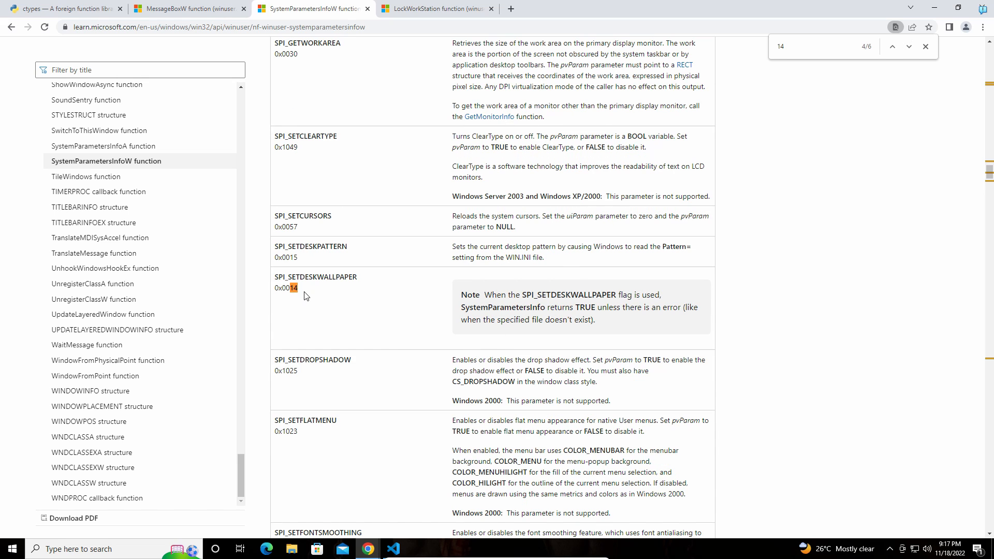
{"action": "double_click", "coordinate": [285, 288]}
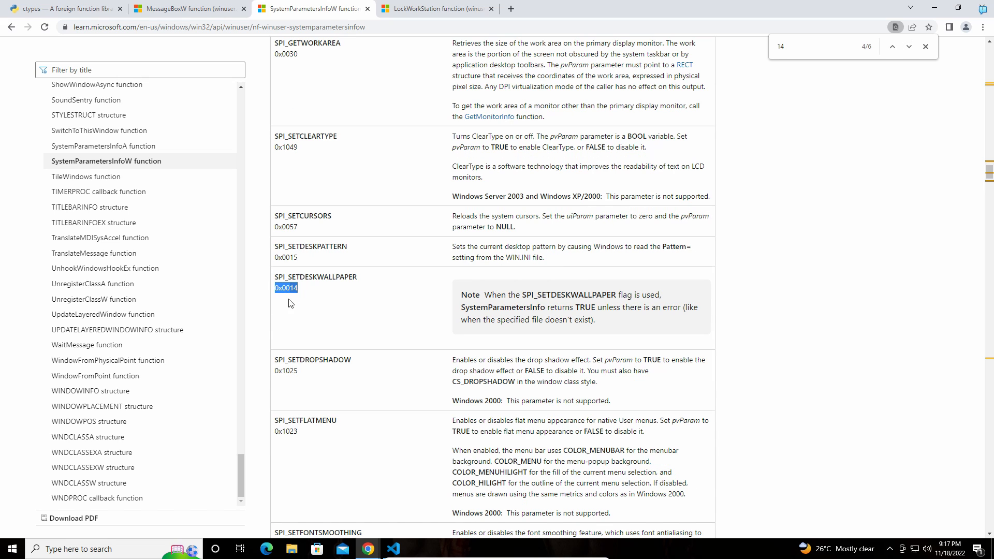
{"action": "left_click", "coordinate": [925, 47]}
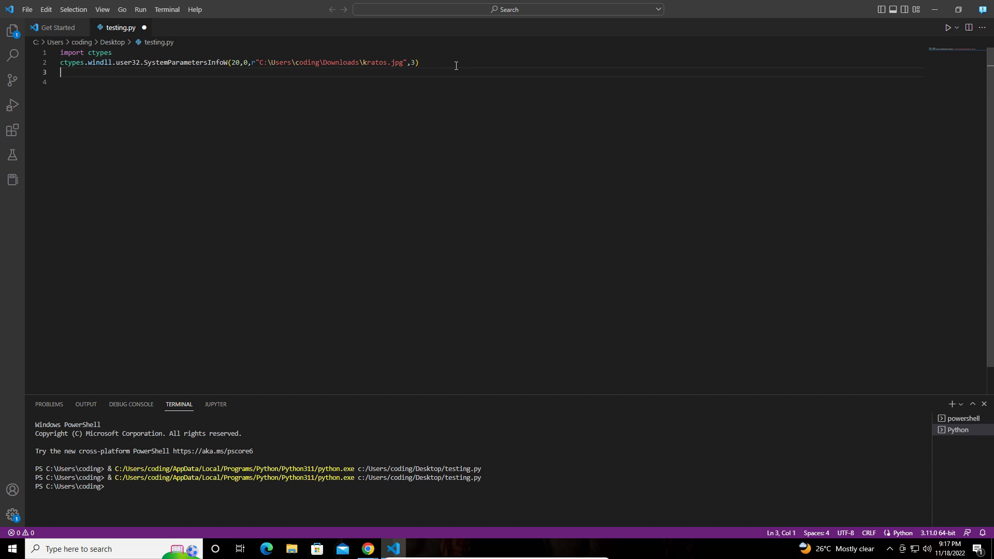
Add print(int(0x0014)), wrap lines 1-2 in triple quotes, and run testing.py (unicodeescape SyntaxError)
{"action": "type", "text": "print("}
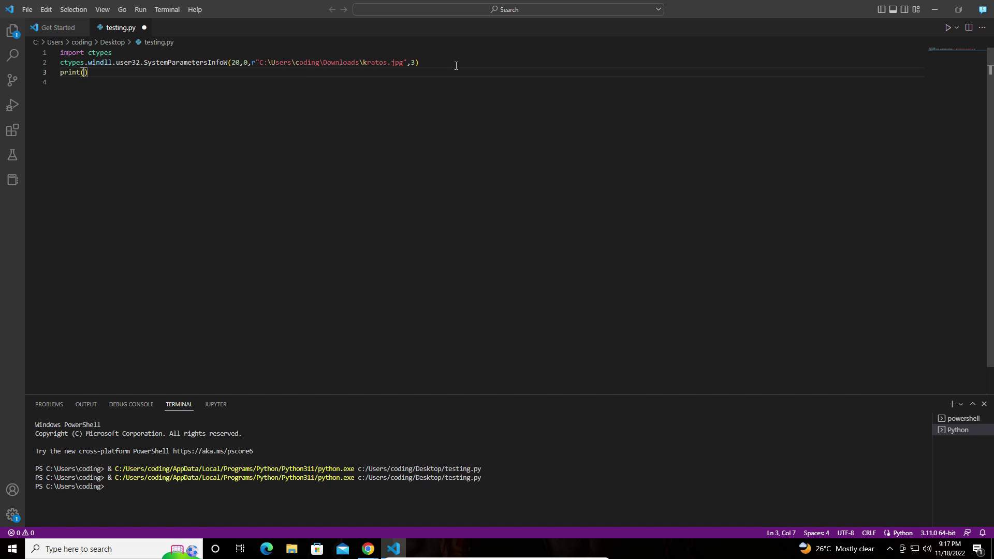
{"action": "left_click", "coordinate": [84, 72]}
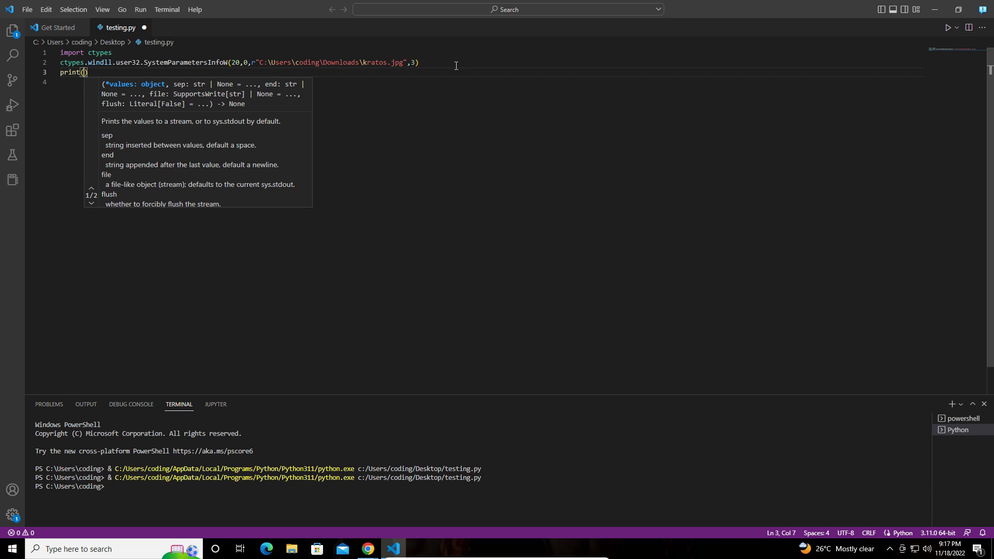
{"action": "type", "text": "int(0x0014"}
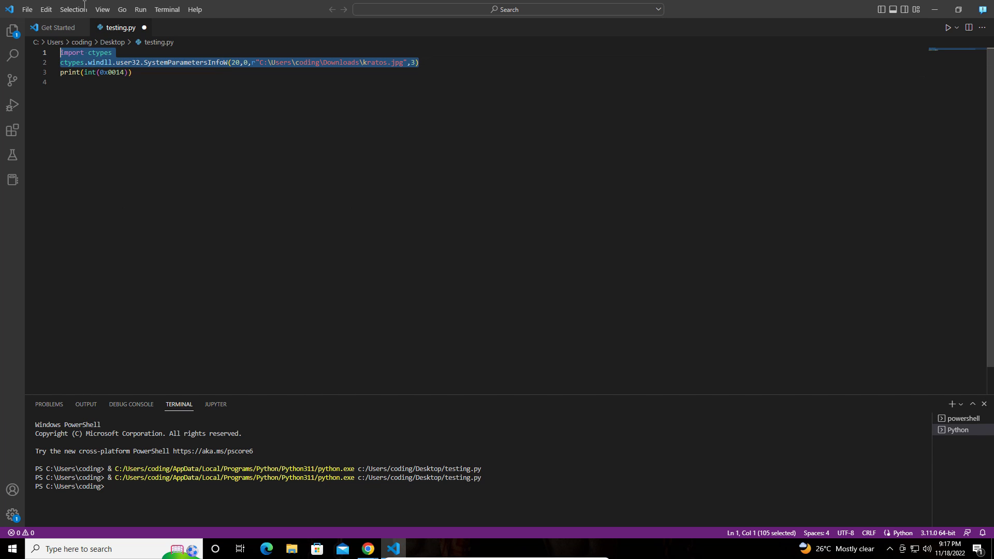
{"action": "type", "text": "\"\"\""}
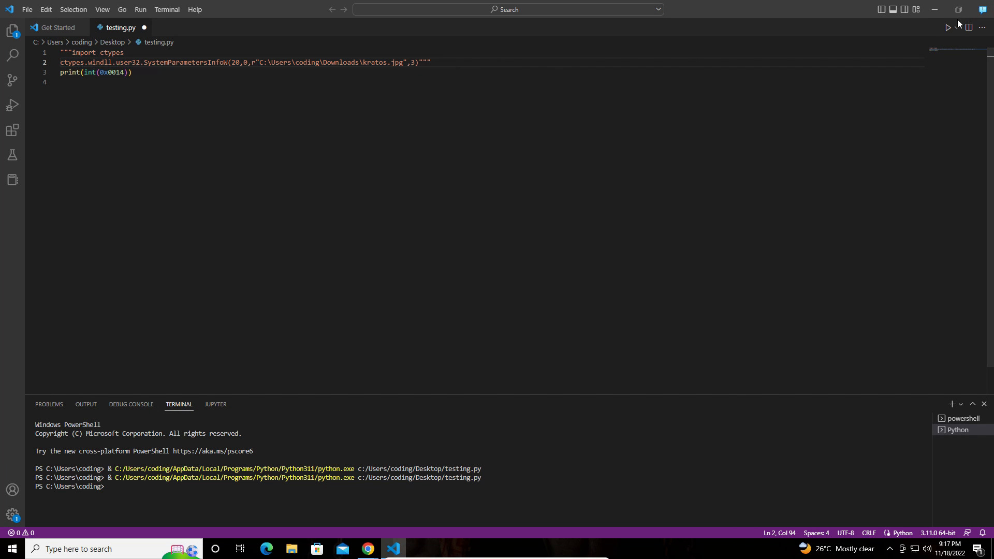
{"action": "left_click", "coordinate": [948, 28]}
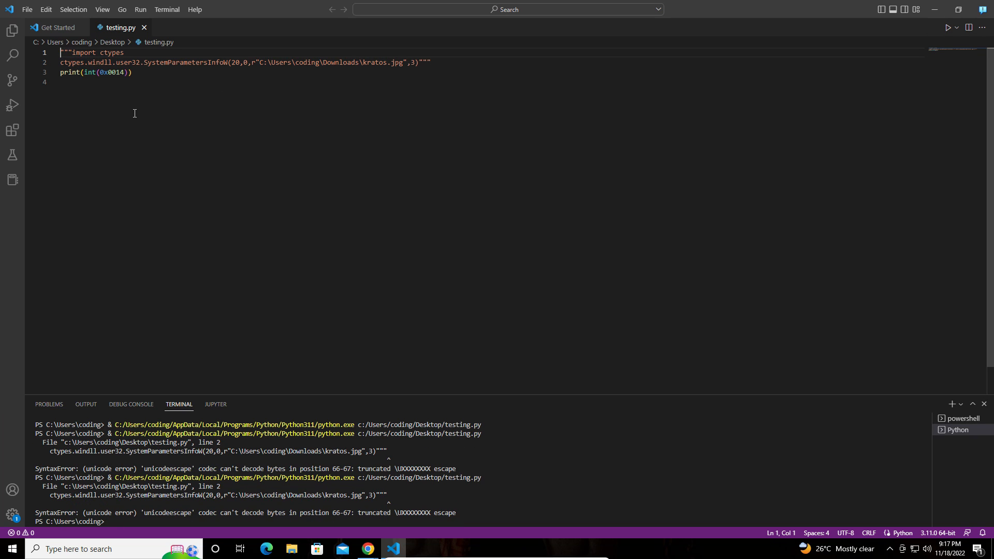
Prefix the triple-quoted block with r and rerun testing.py so the terminal prints 20
{"action": "type", "text": "r"}
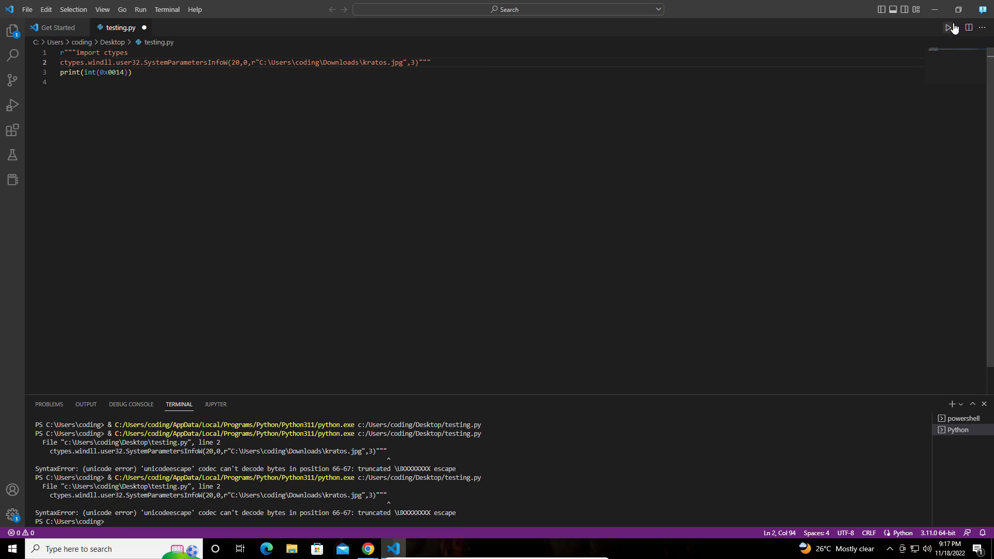
{"action": "left_click", "coordinate": [948, 28]}
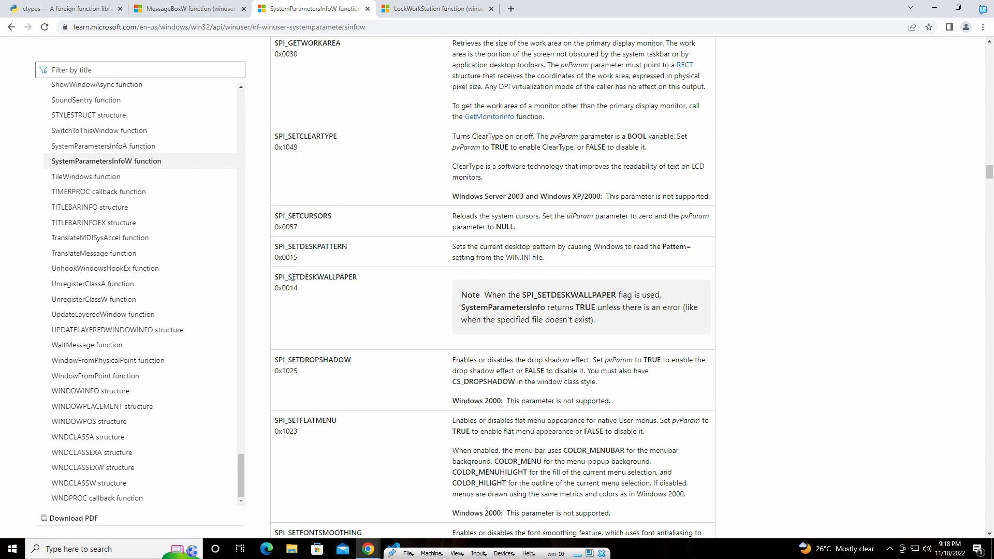
{"action": "double_click", "coordinate": [314, 276]}
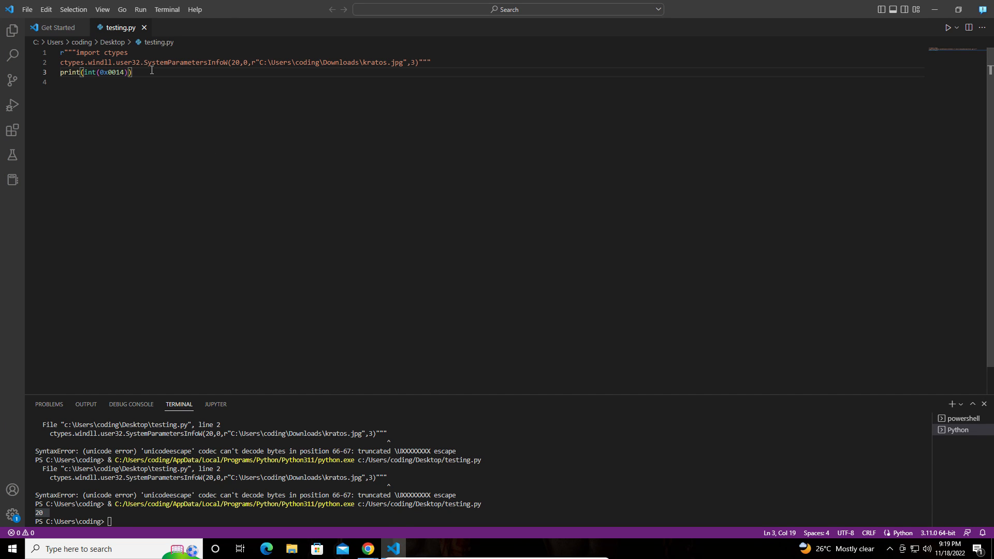
{"action": "mouse_move", "coordinate": [211, 109]}
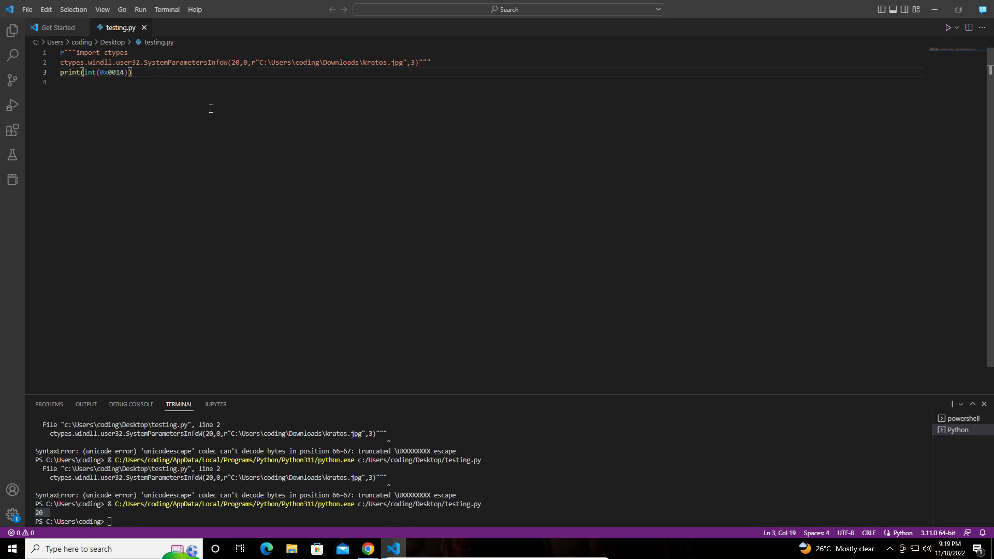